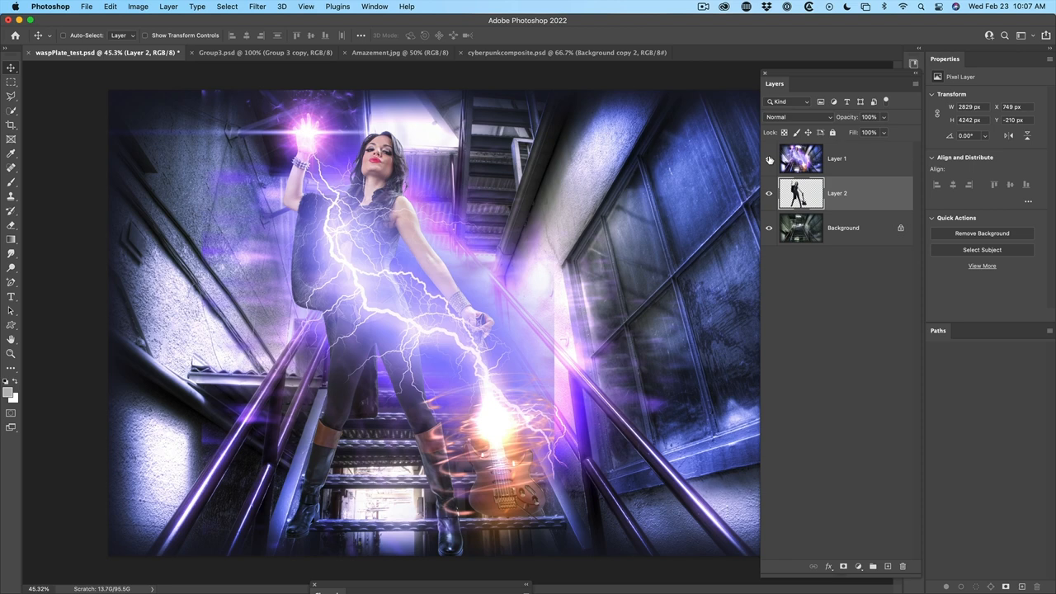
# Hide Layer 1's lightning effects and bring up the Filter > Boris FX menu
pyautogui.click(769, 159)
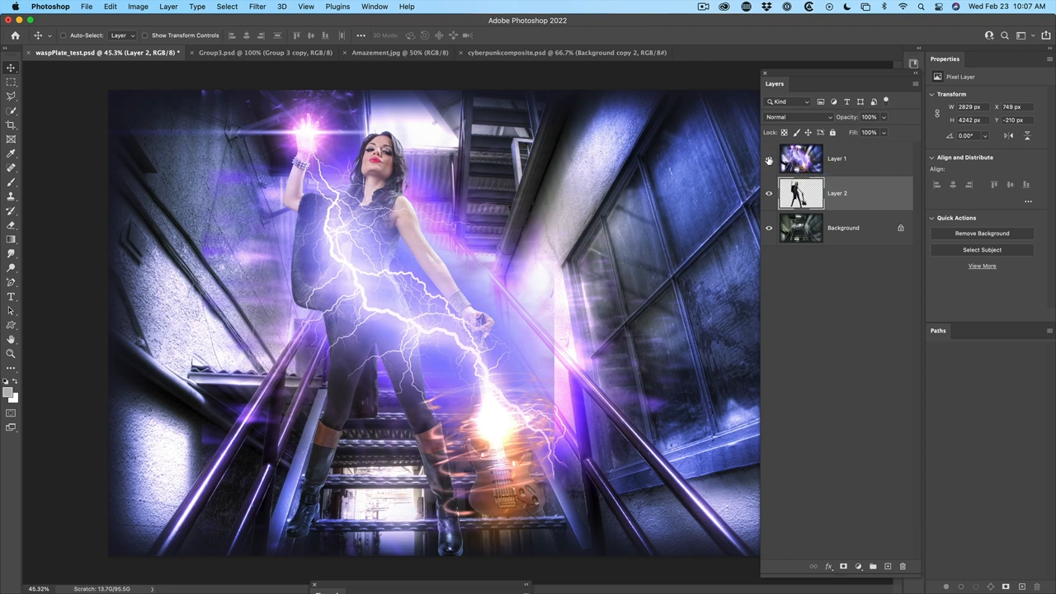
pyautogui.click(767, 158)
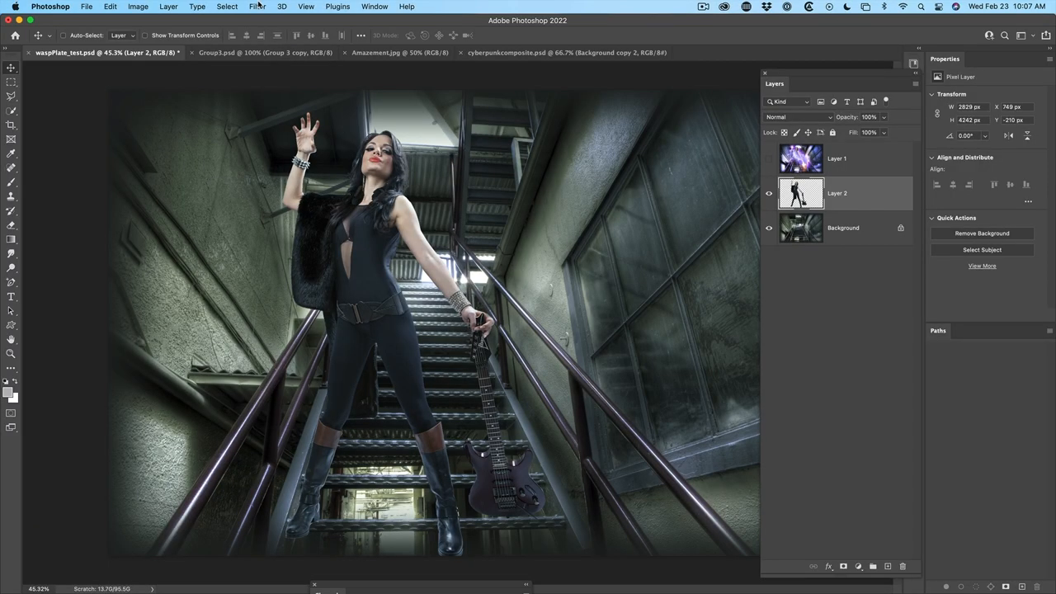
pyautogui.click(258, 6)
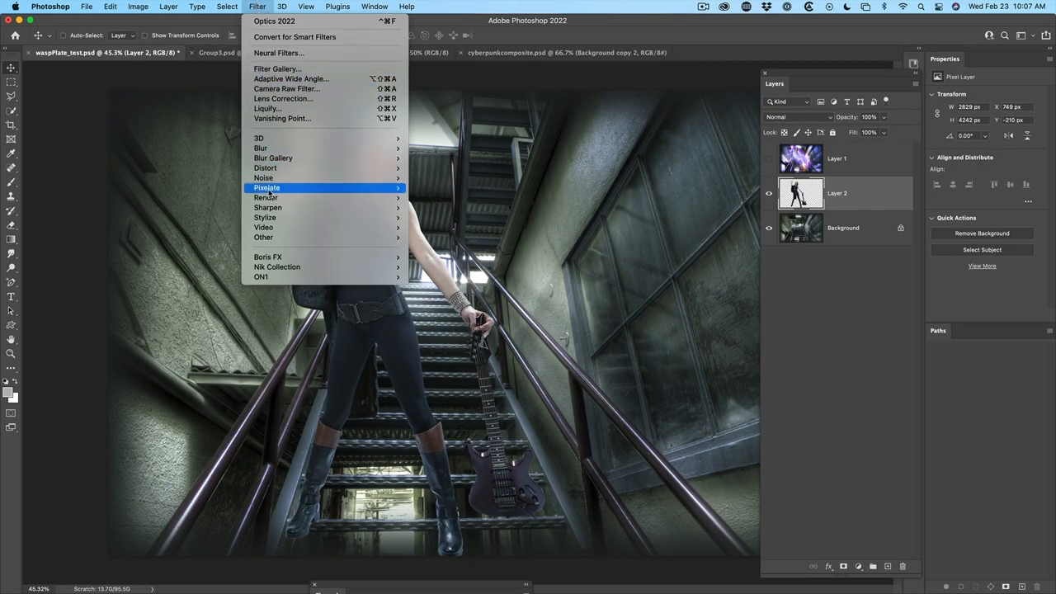
pyautogui.moveTo(268, 256)
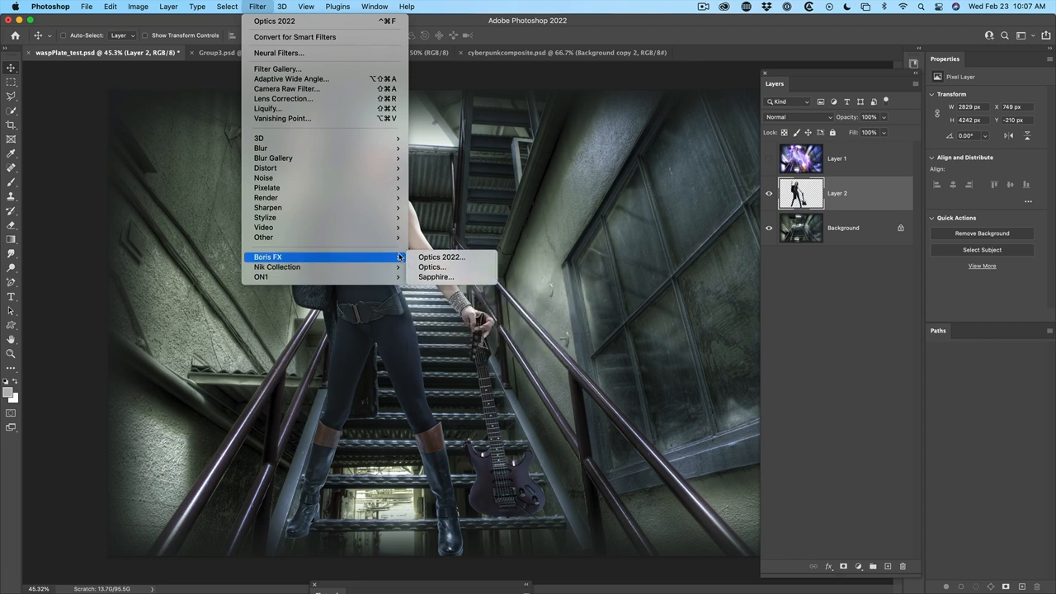
pyautogui.moveTo(441, 256)
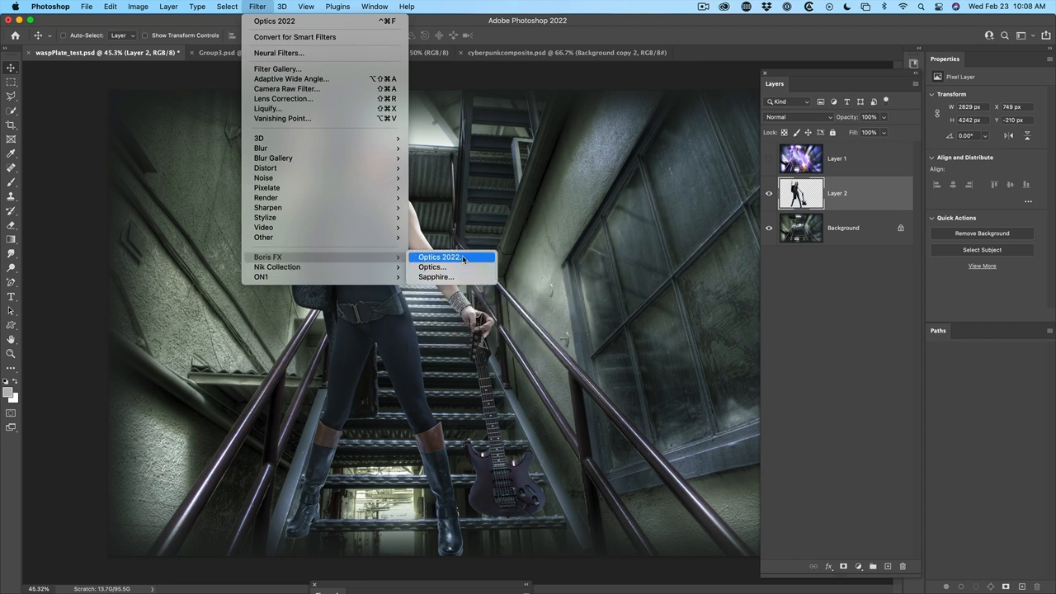
# Launch Optics 2022 on the woman layer and browse the Particle Illusion filters
pyautogui.click(440, 257)
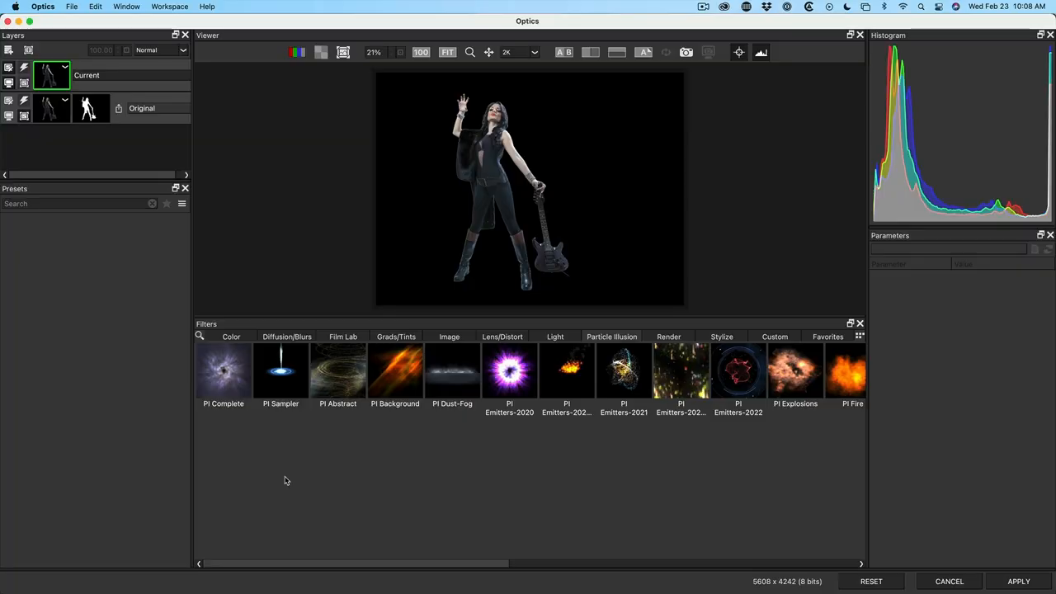
pyautogui.moveTo(66, 32)
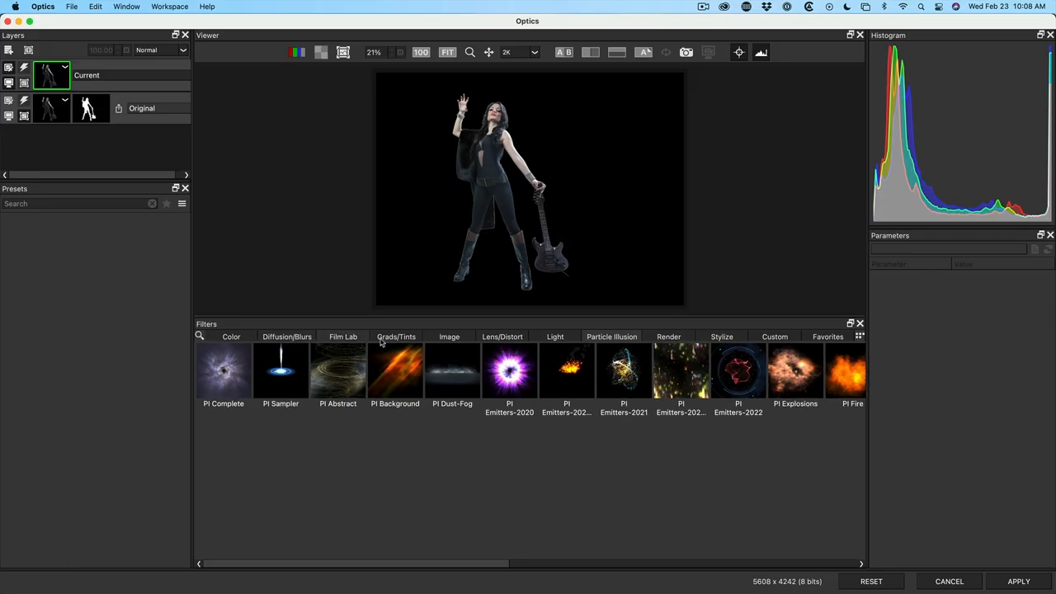
pyautogui.moveTo(371, 518)
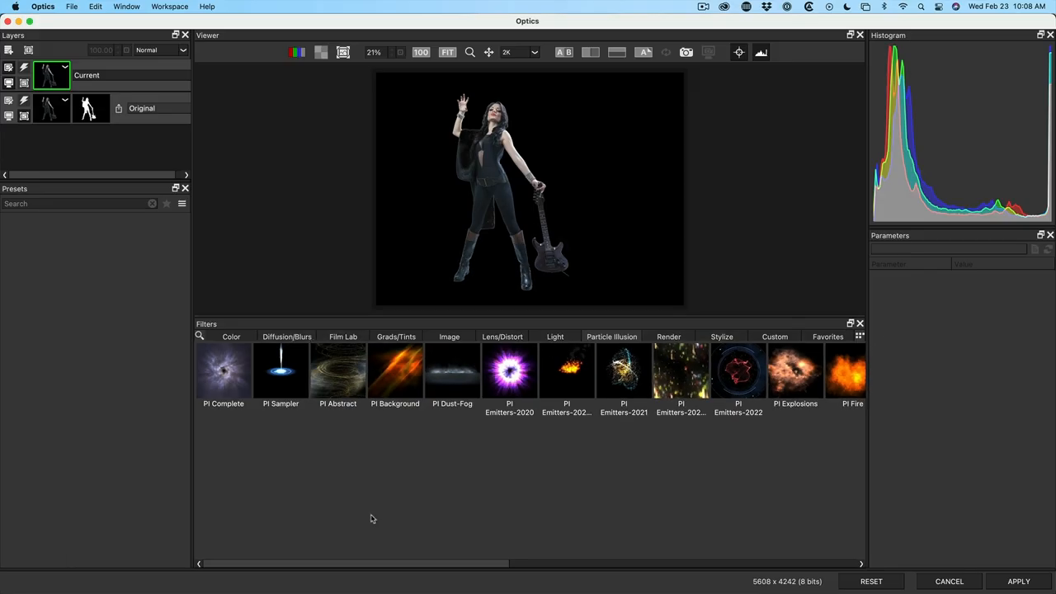
pyautogui.hscroll(3)
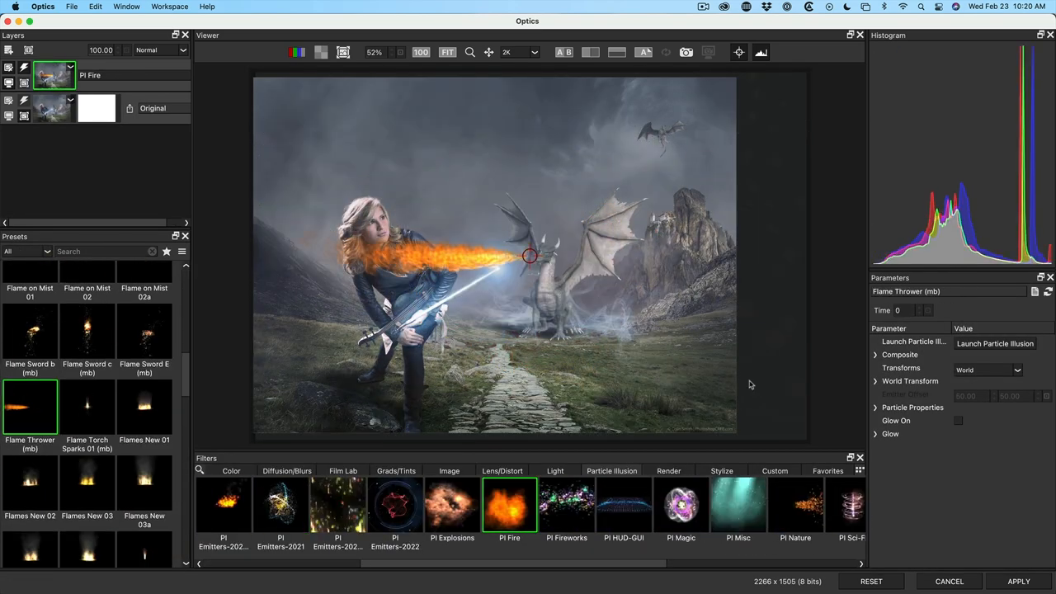
# Apply PI Magic with the Flash Burst Flames 01 preset around her raised hand
pyautogui.click(876, 407)
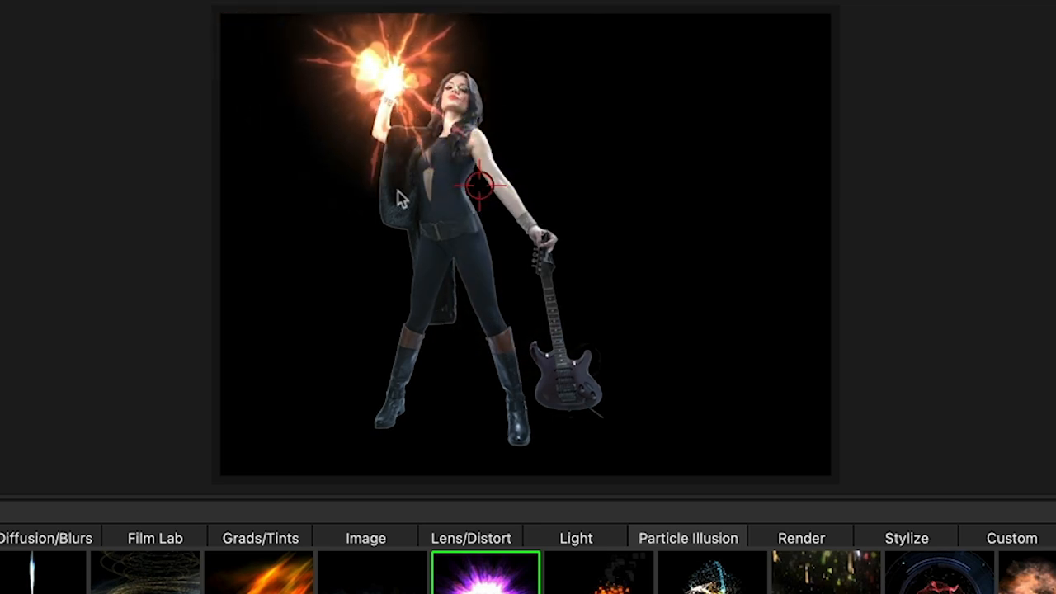
pyautogui.moveTo(373, 484)
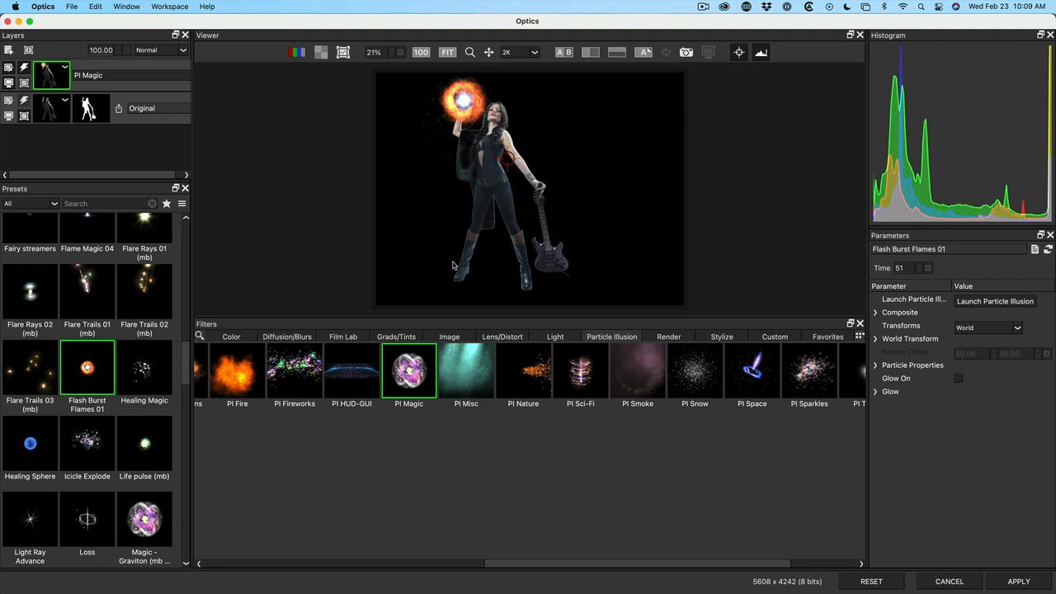
# Enlarge the Viewer, expand and collapse the Composite group, and enable particle Glow
pyautogui.moveTo(463, 324); pyautogui.dragTo(463, 419)
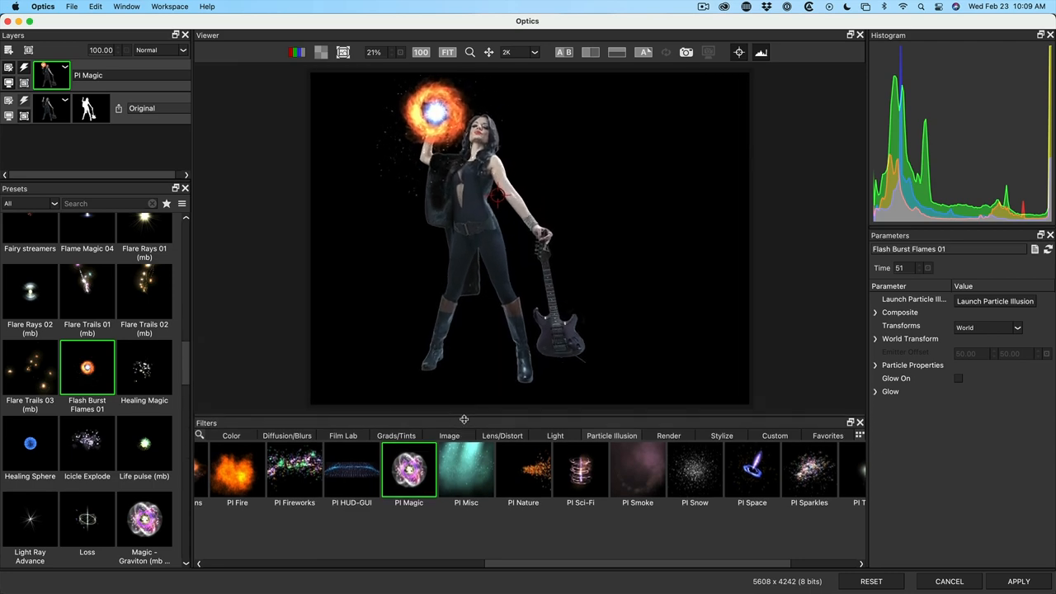
pyautogui.moveTo(463, 419); pyautogui.dragTo(464, 440)
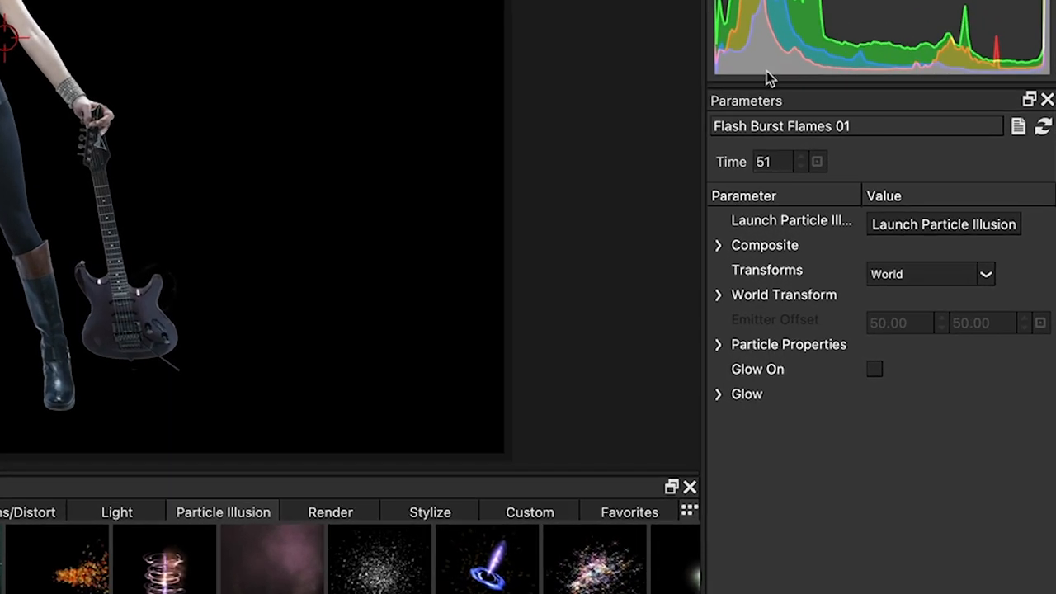
pyautogui.moveTo(761, 258)
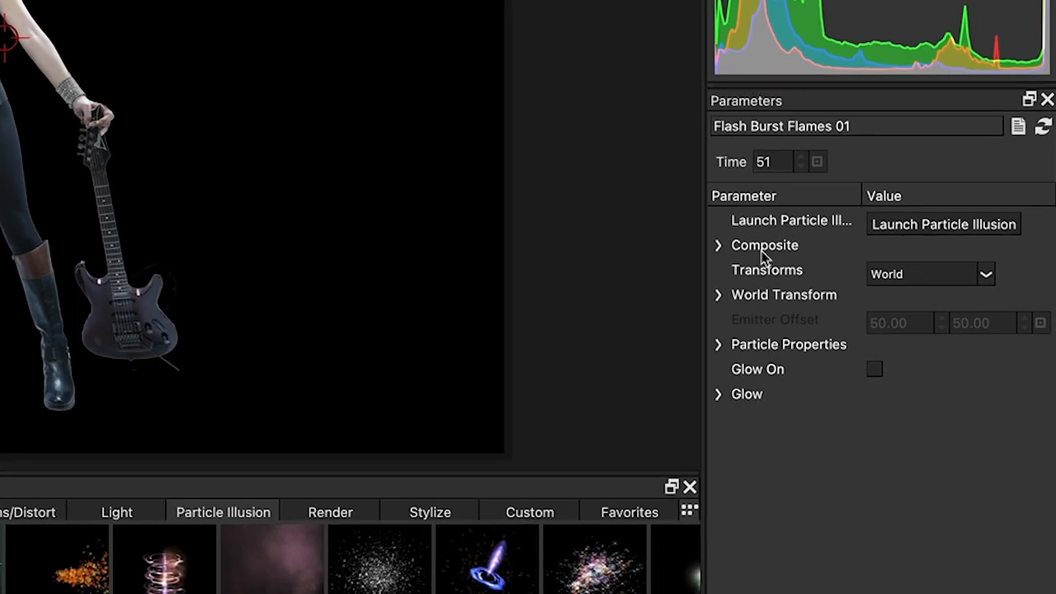
pyautogui.moveTo(724, 250)
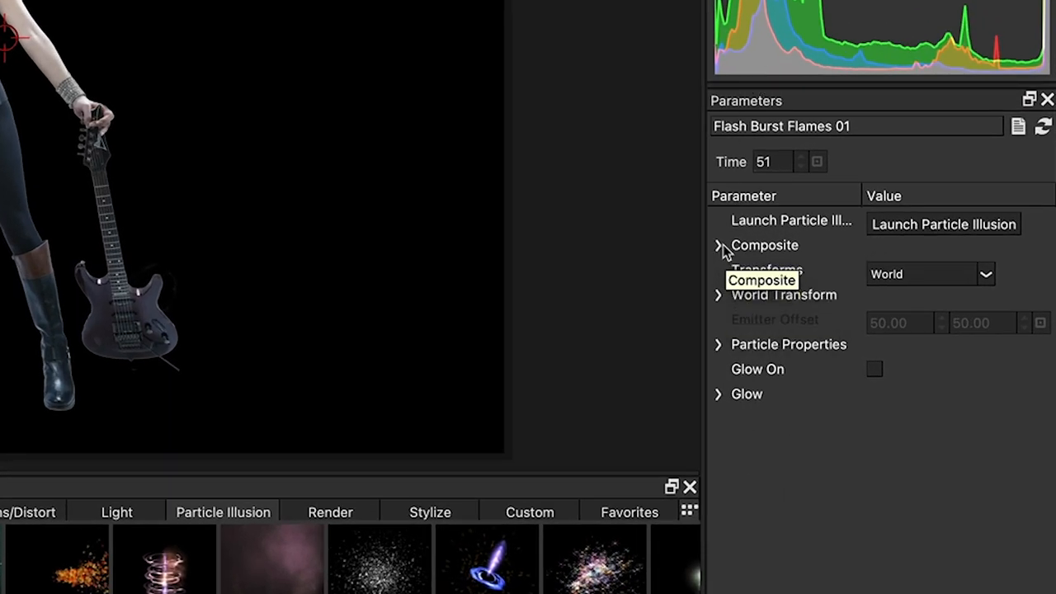
pyautogui.click(718, 245)
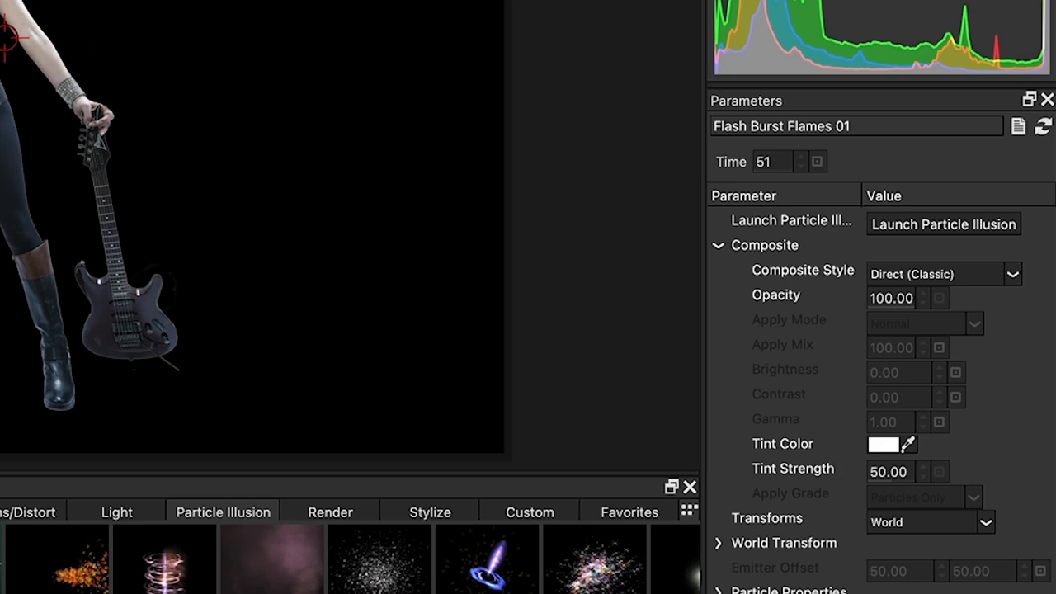
pyautogui.click(716, 244)
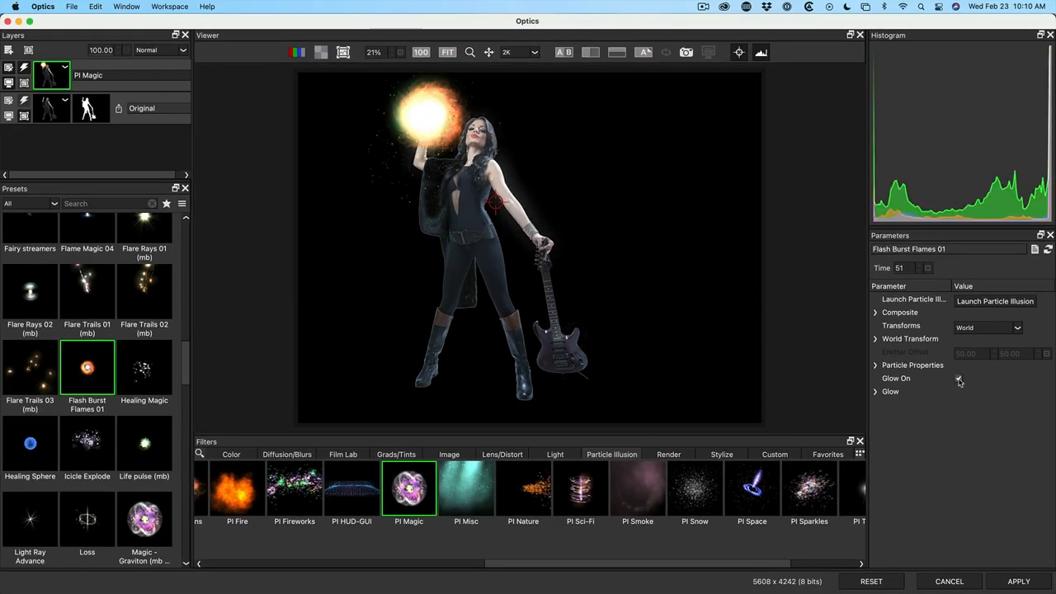
# Turn the particle glow back off and expand the Particle Properties and World Transform settings
pyautogui.click(958, 378)
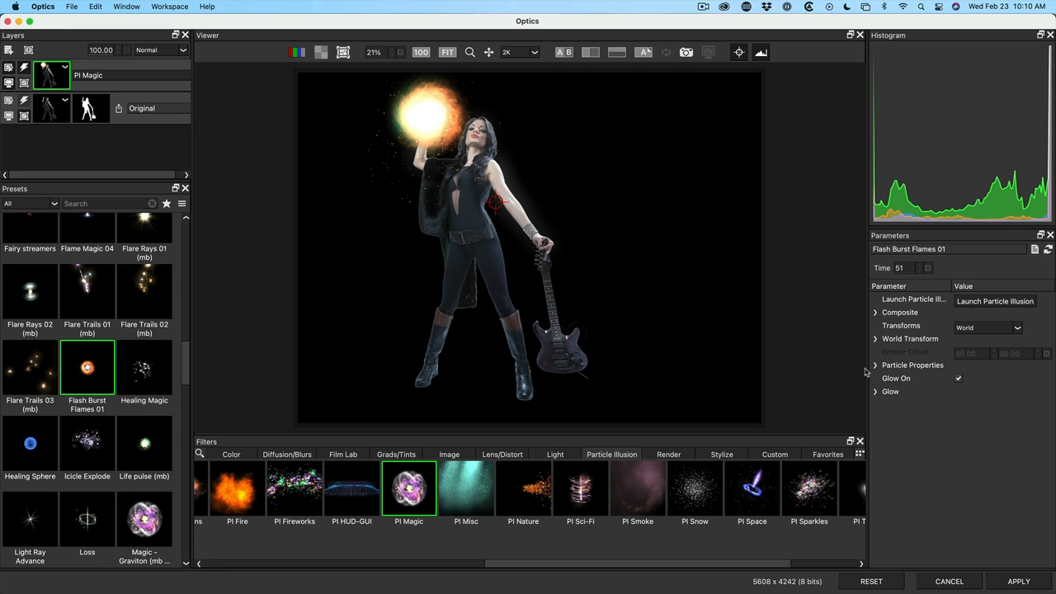
pyautogui.click(957, 378)
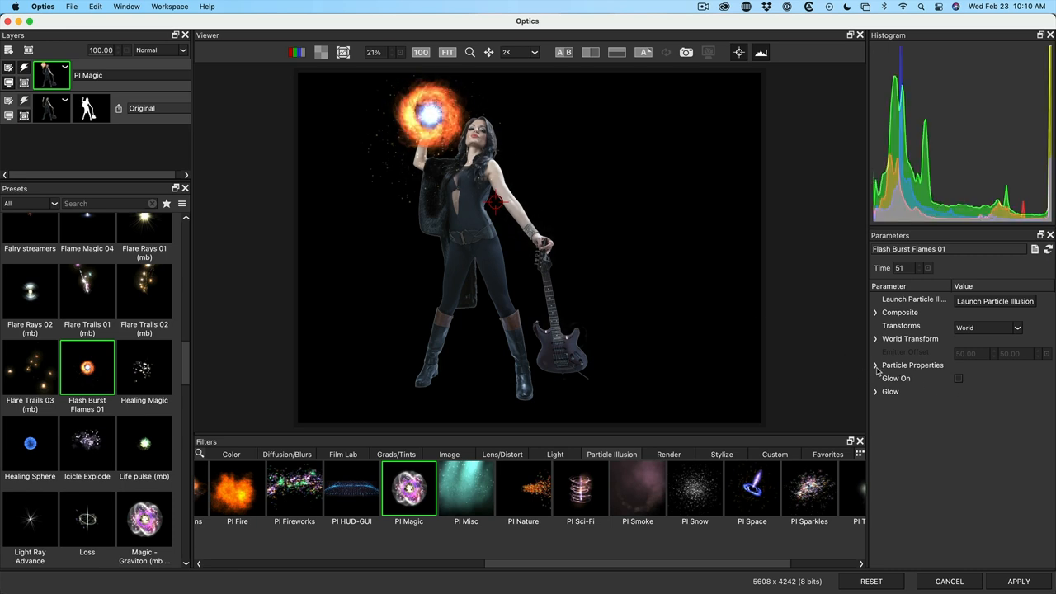
pyautogui.click(875, 364)
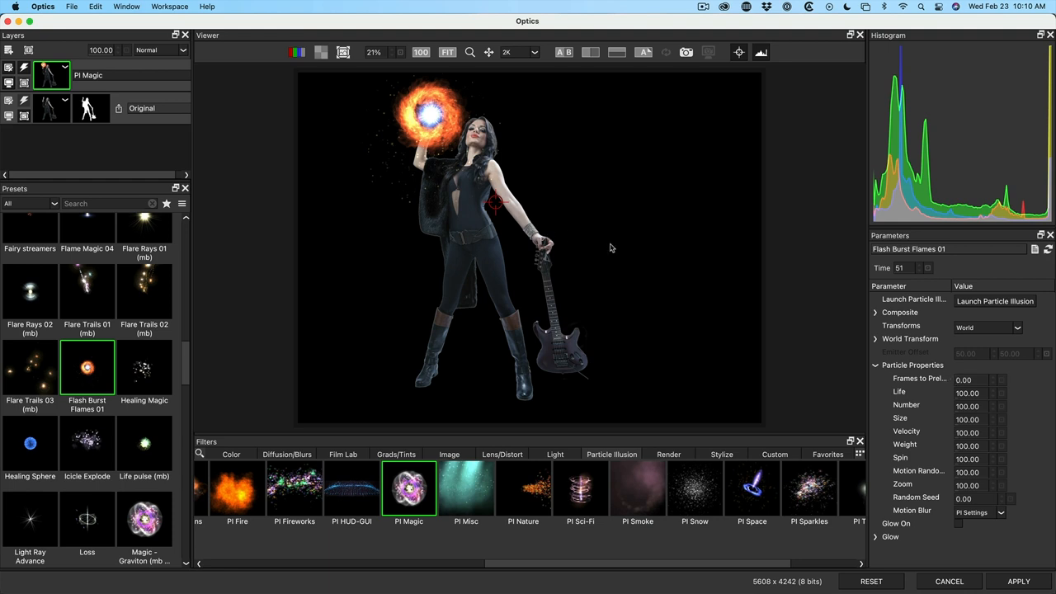
pyautogui.click(875, 339)
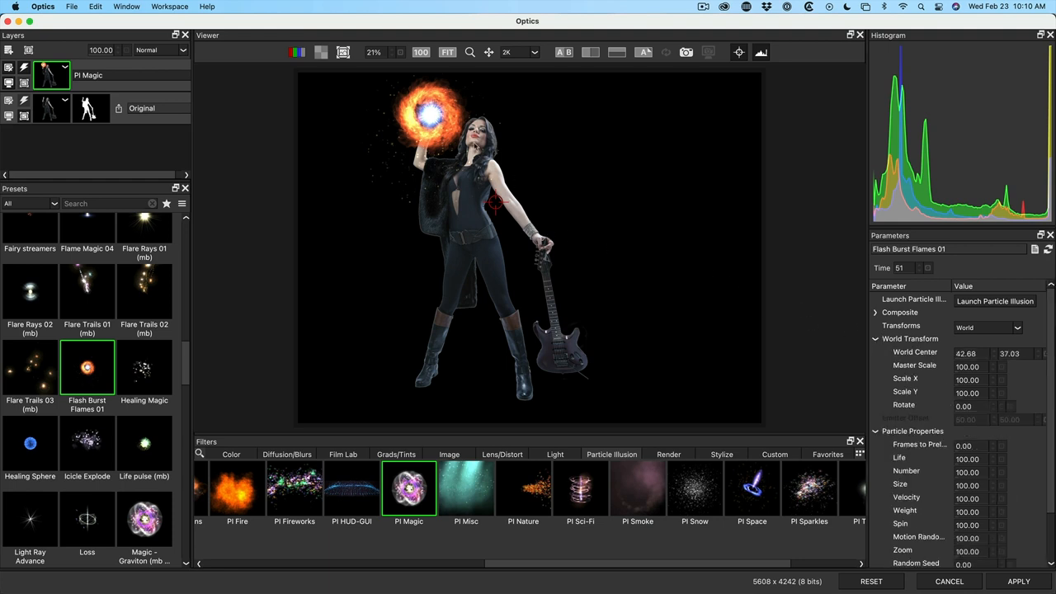
pyautogui.moveTo(936, 371)
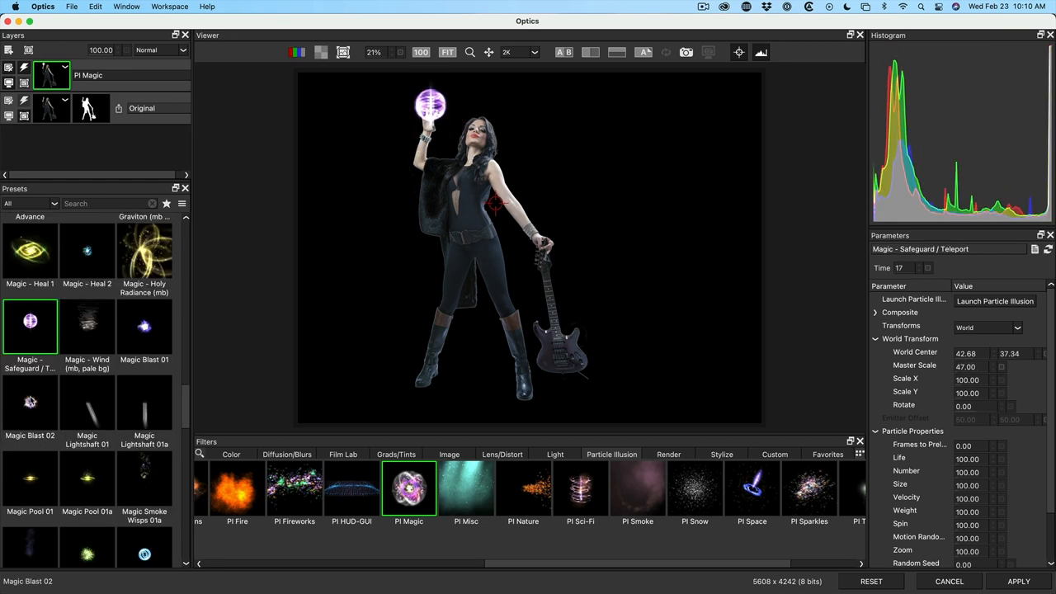
# Apply the Magic Blast 02 preset for a violet burst at her hand
pyautogui.click(30, 403)
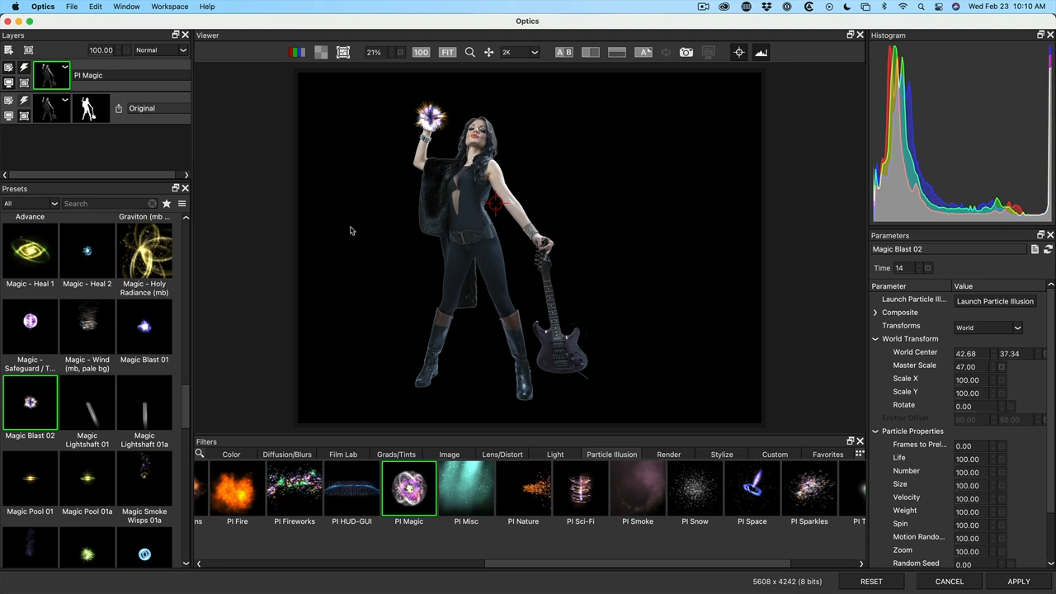
pyautogui.scroll(-3)
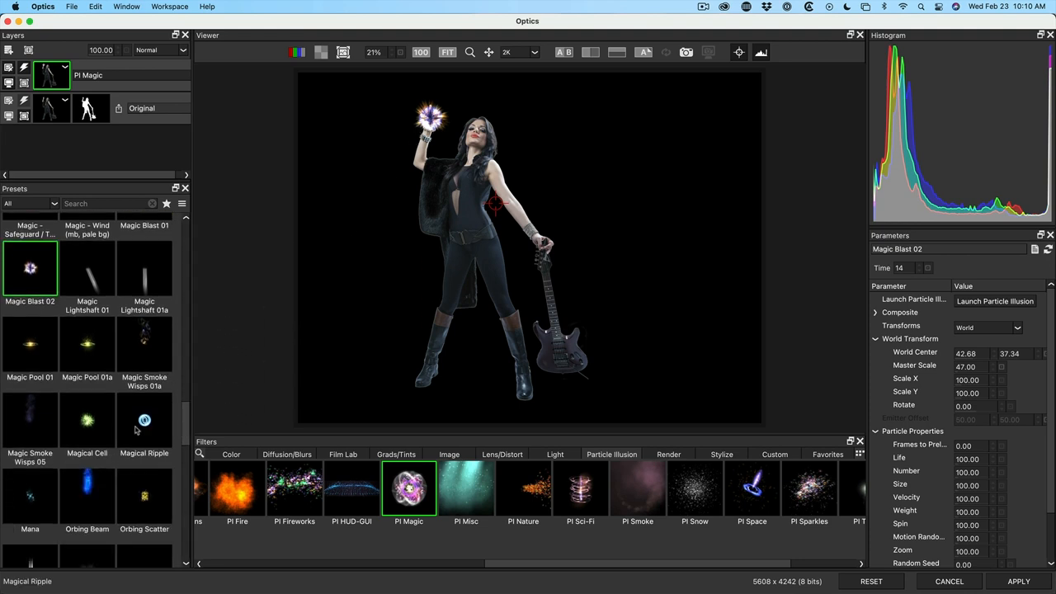
pyautogui.click(86, 421)
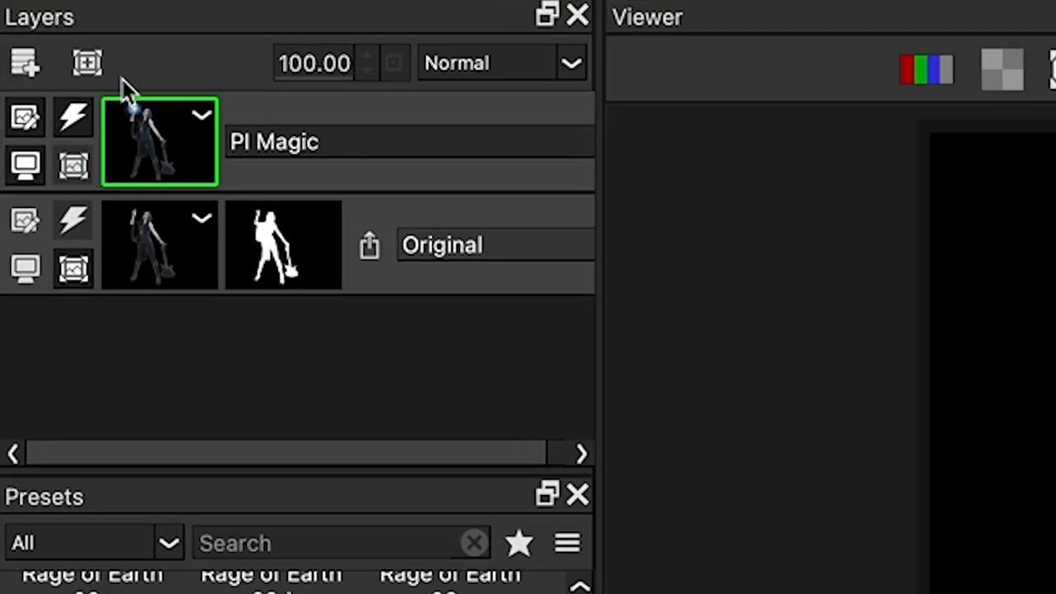
# Add a PI Sci-Fi Warp Drive Shutdown layer, lower its Time, and launch Particle Illusion
pyautogui.click(25, 63)
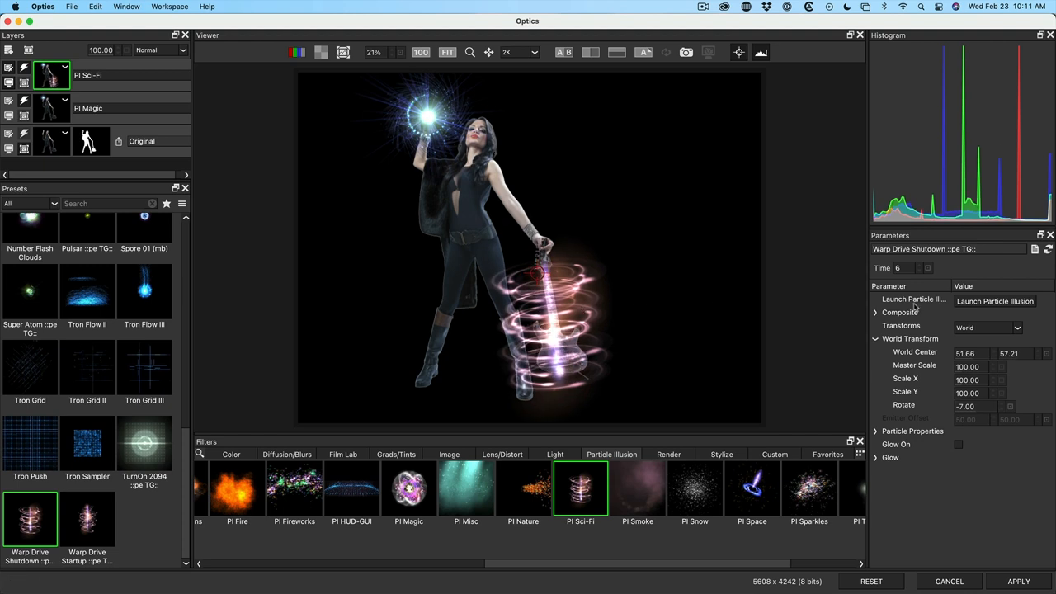
pyautogui.click(918, 270)
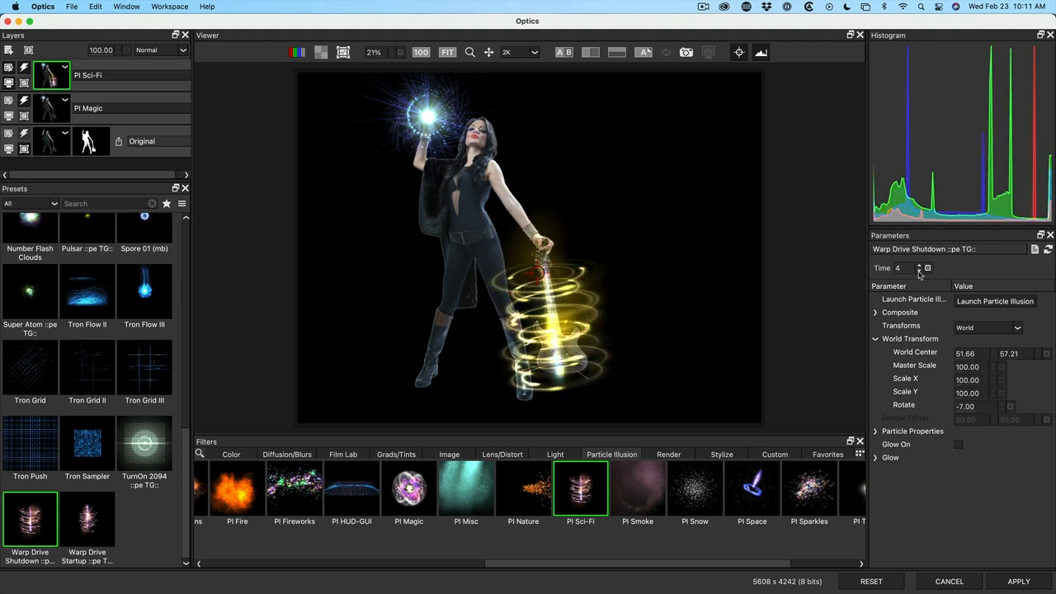
pyautogui.click(921, 270)
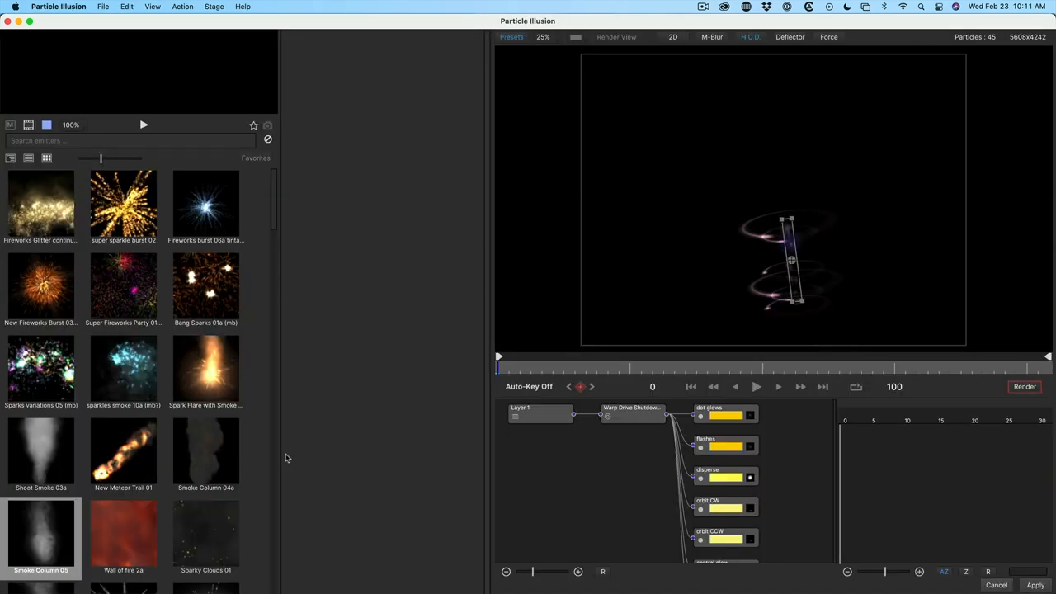
pyautogui.moveTo(740, 61)
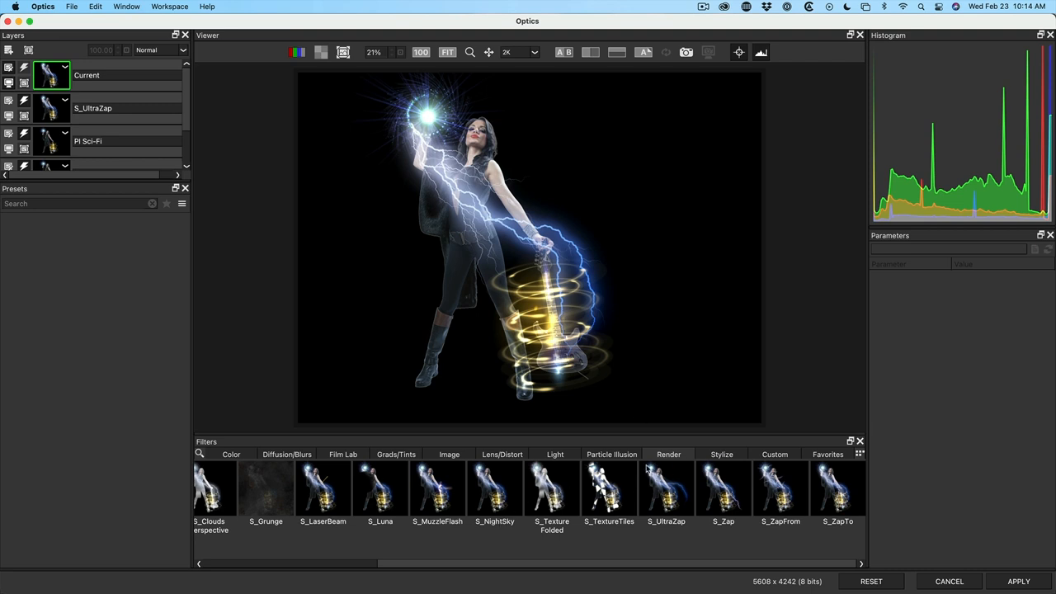
# Apply S_UltraGlow Electric Blue to the guitarist, then S_UltraGlow Default on the motel scene
pyautogui.click(555, 453)
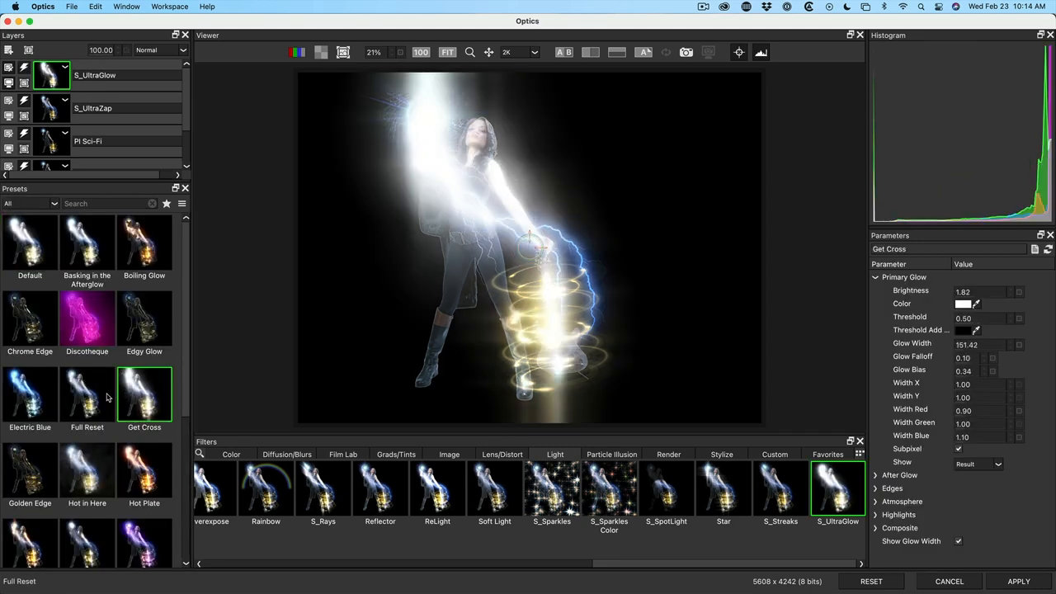
pyautogui.click(86, 394)
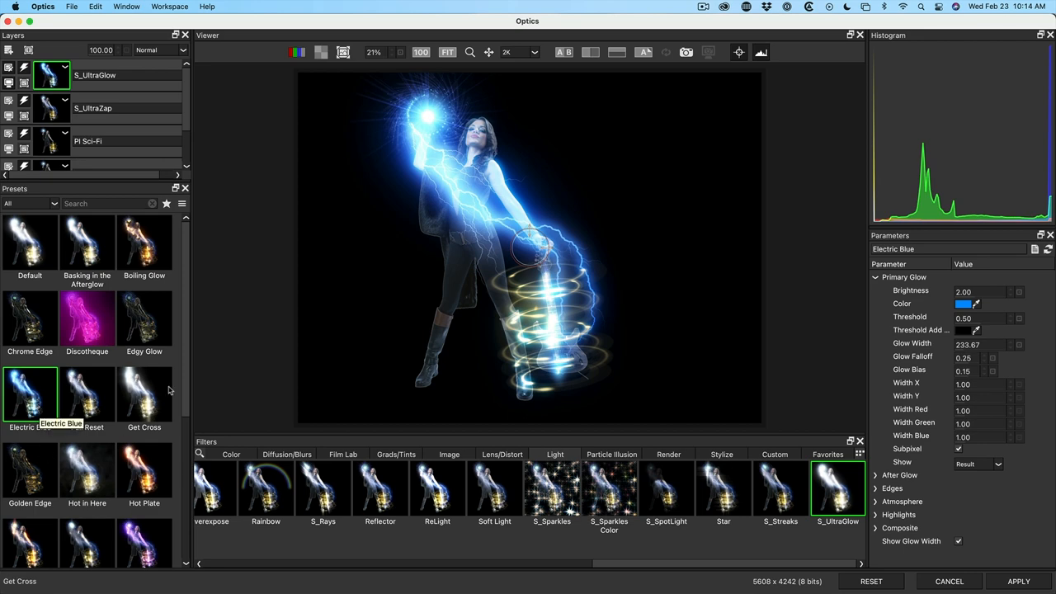
pyautogui.click(145, 396)
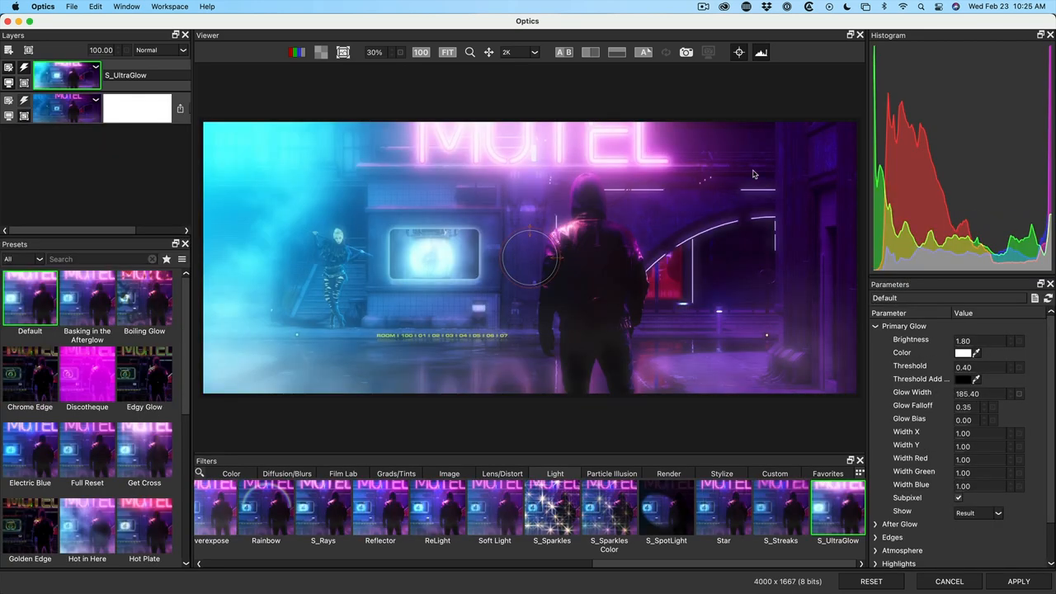
# Add a gradient mask to the motel glow layer, dragged vertically across the scene
pyautogui.click(57, 75)
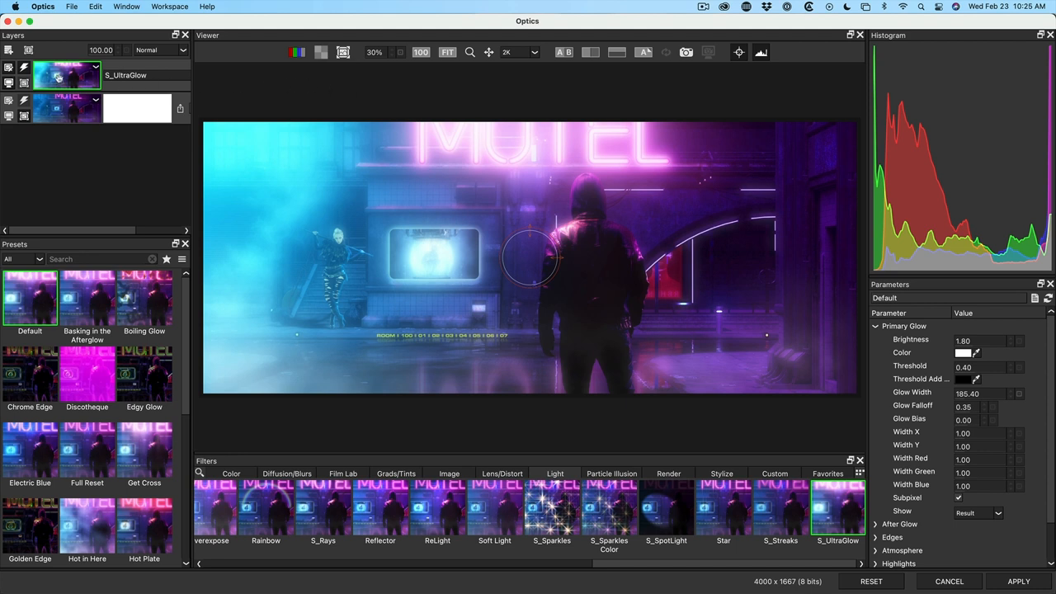
pyautogui.moveTo(180, 82)
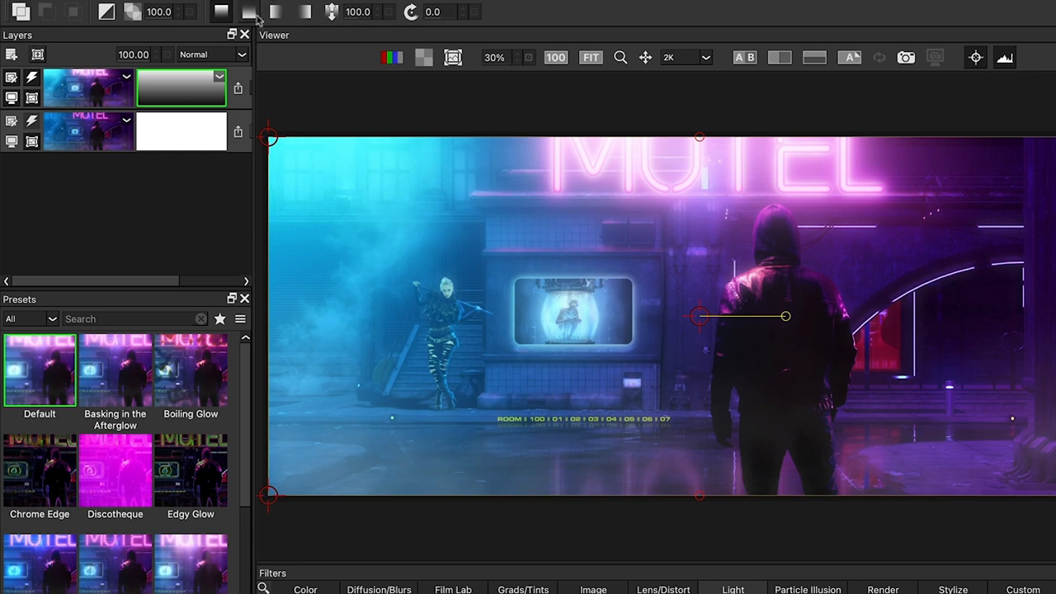
pyautogui.moveTo(786, 316); pyautogui.dragTo(780, 190)
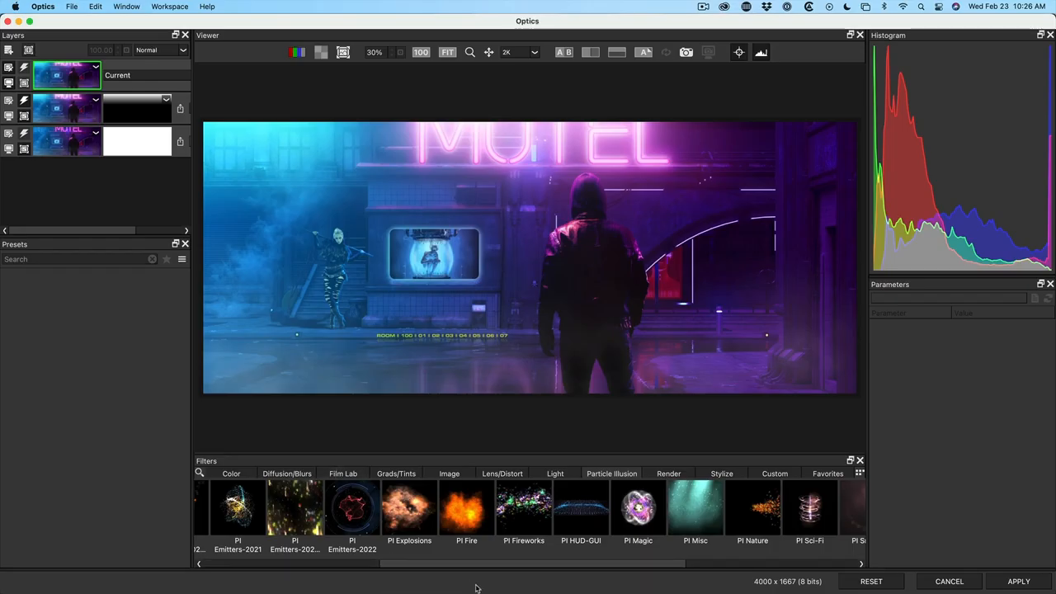
# Add PI HUD-GUI News Ticker and Tron Load Category overlays, scaling one to 58
pyautogui.click(581, 508)
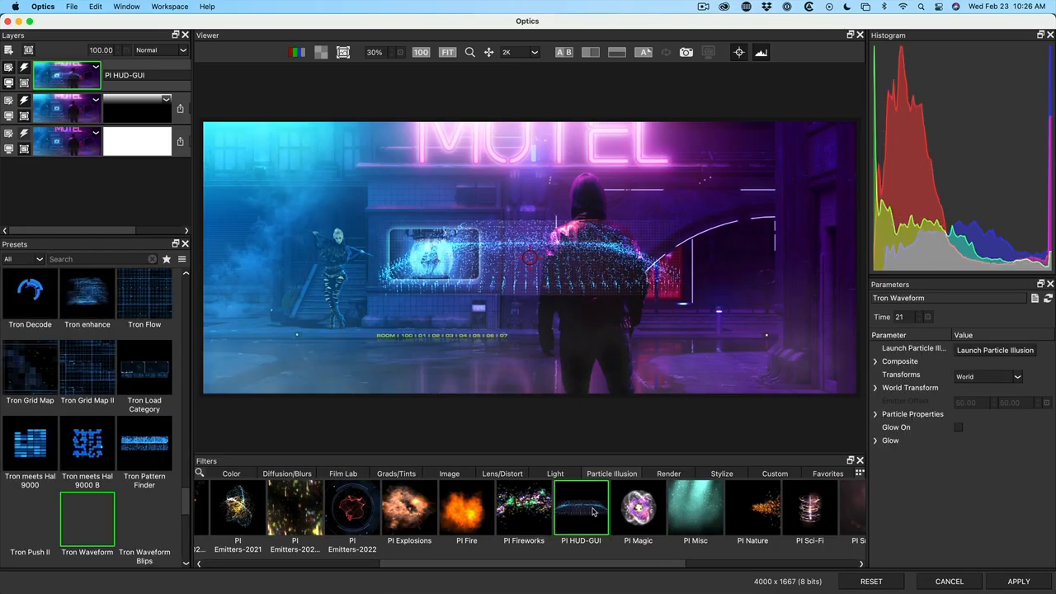
pyautogui.click(145, 367)
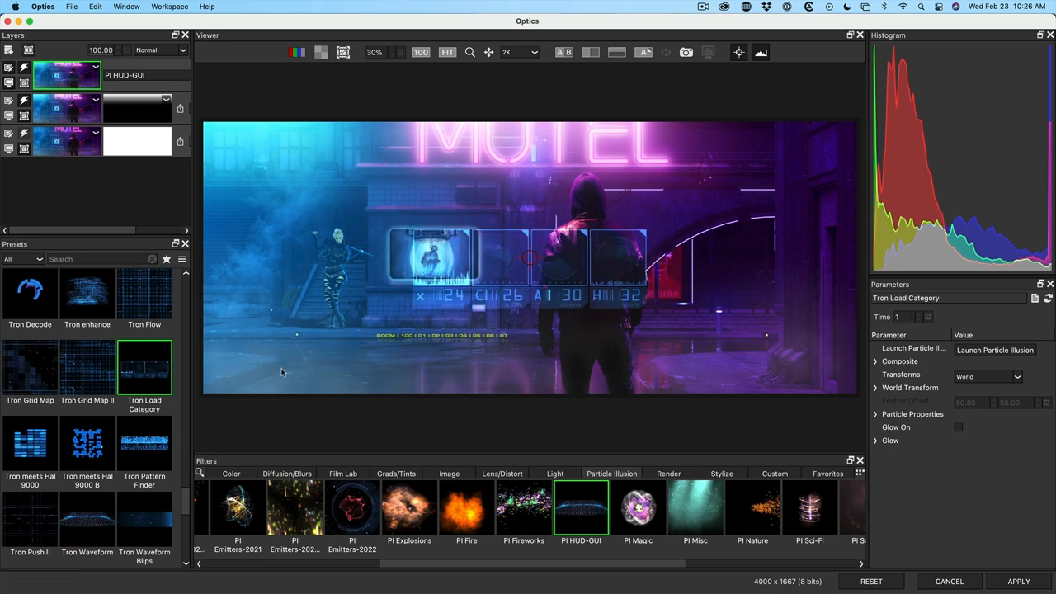
pyautogui.click(30, 446)
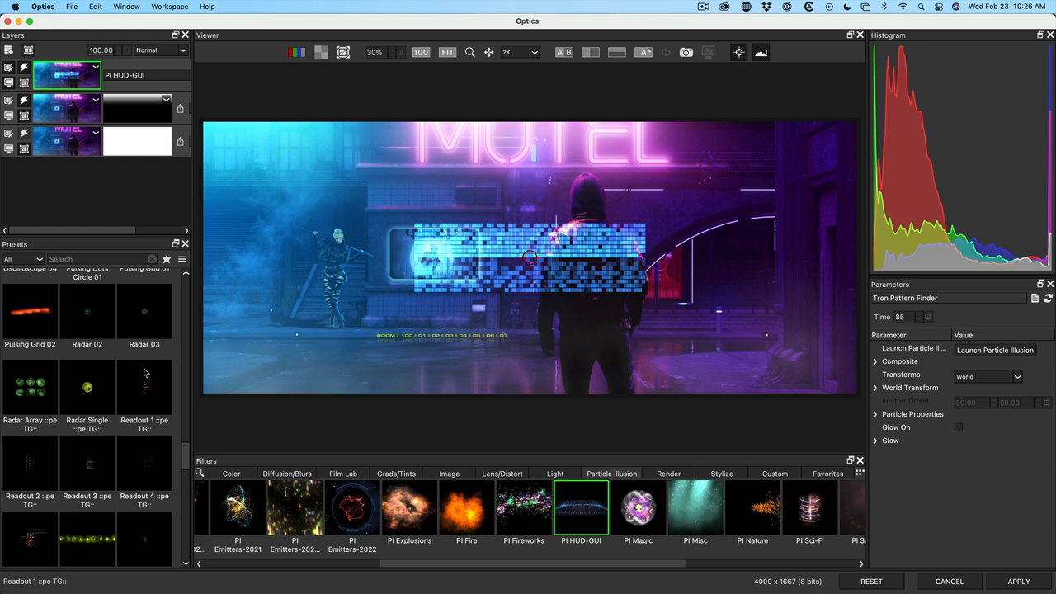
pyautogui.click(30, 400)
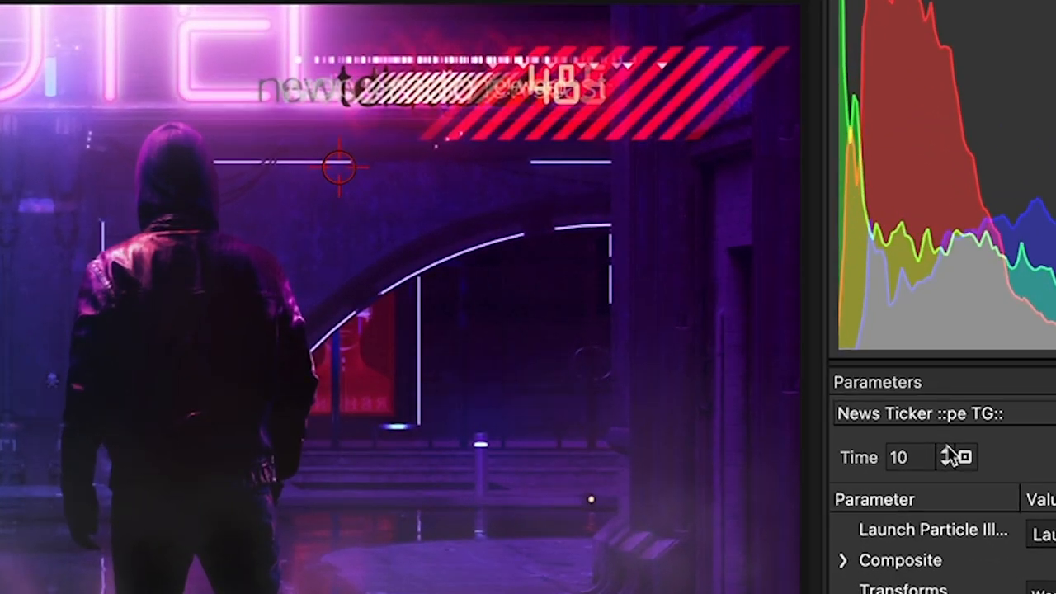
pyautogui.click(946, 452)
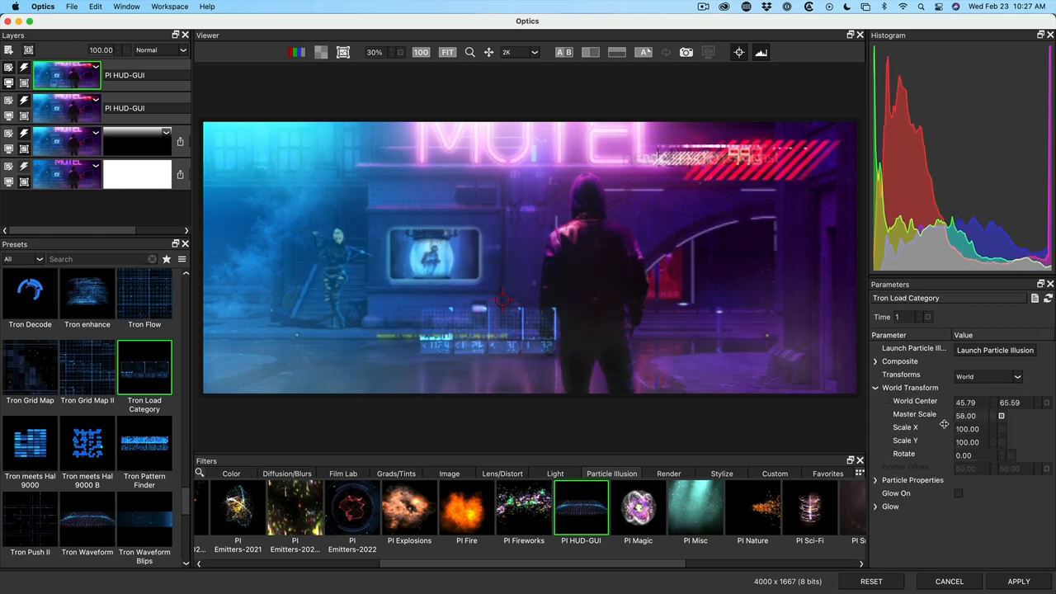
pyautogui.click(230, 473)
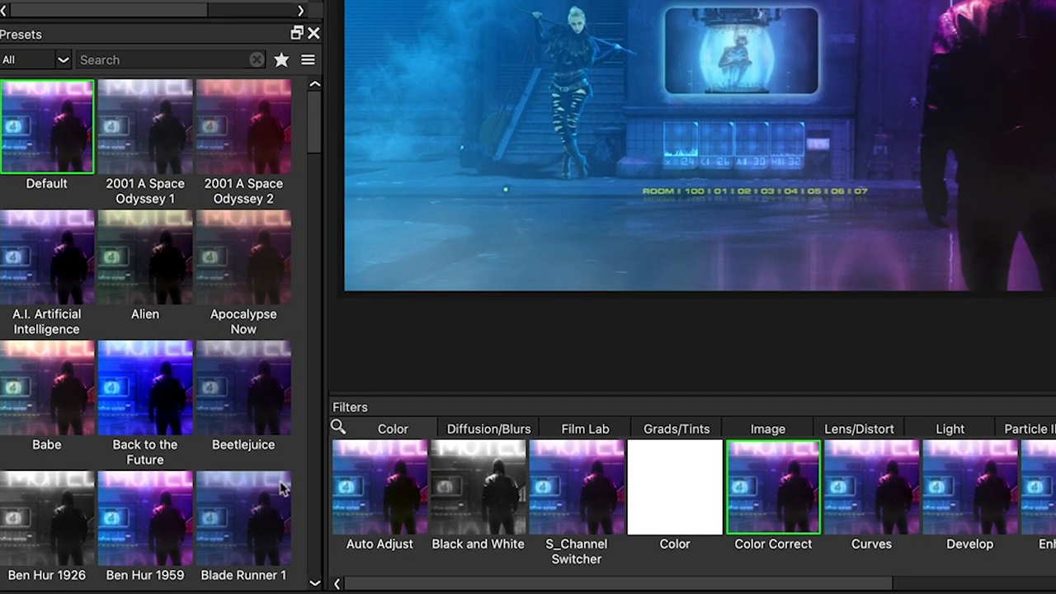
# Grade the motel scene with Escape from New York 2, topped by Agfa Optima Film Stocks
pyautogui.scroll(-3)
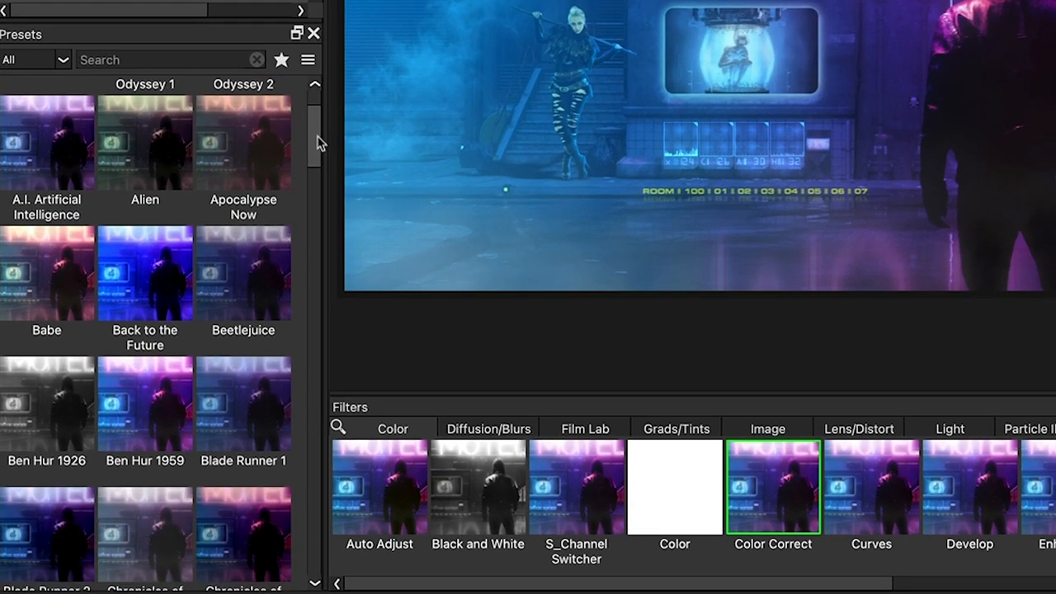
pyautogui.scroll(-3)
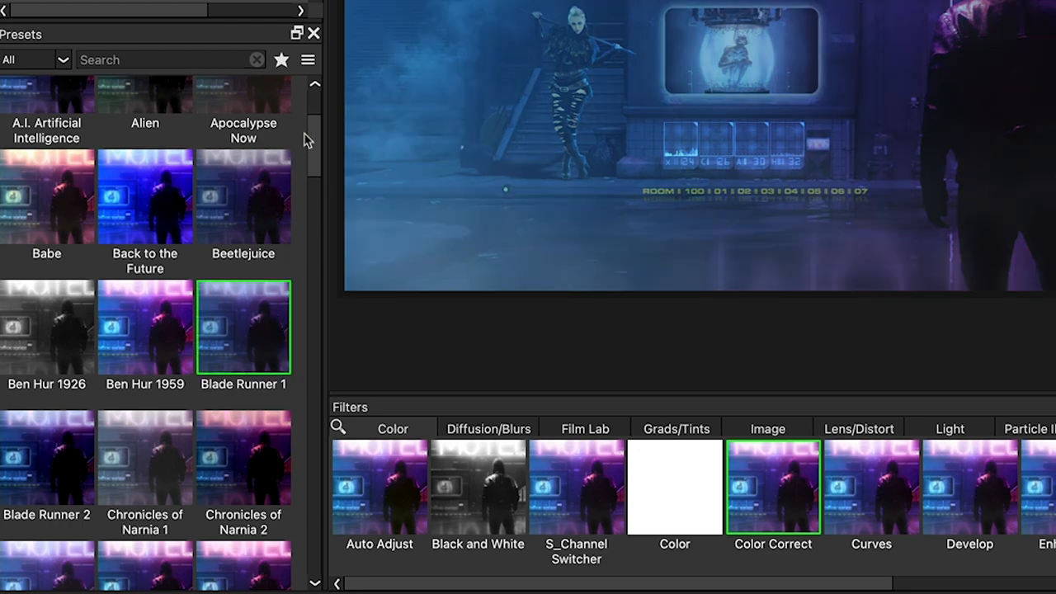
pyautogui.scroll(-3)
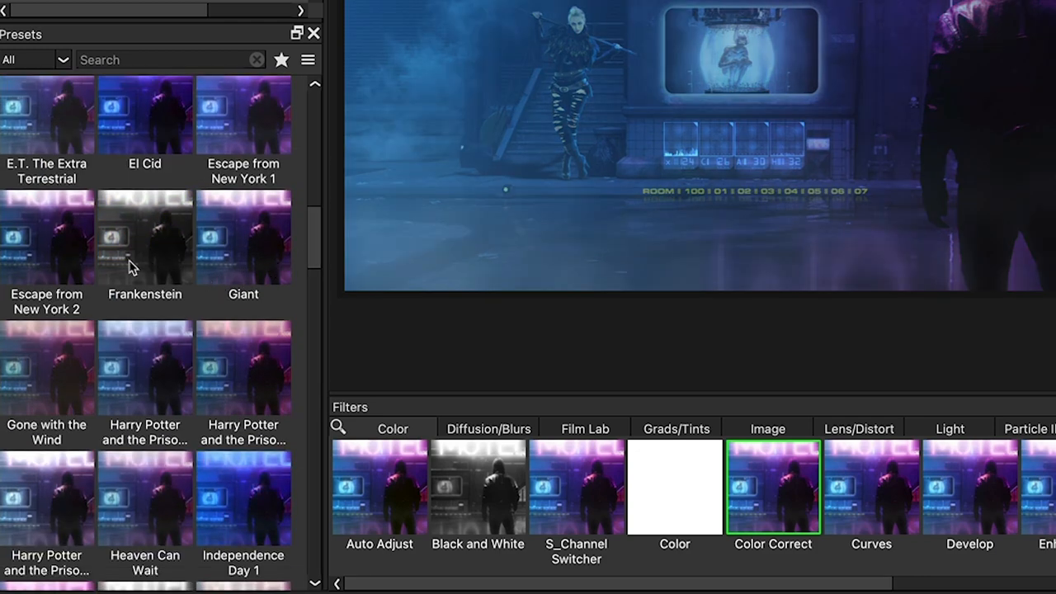
pyautogui.click(47, 237)
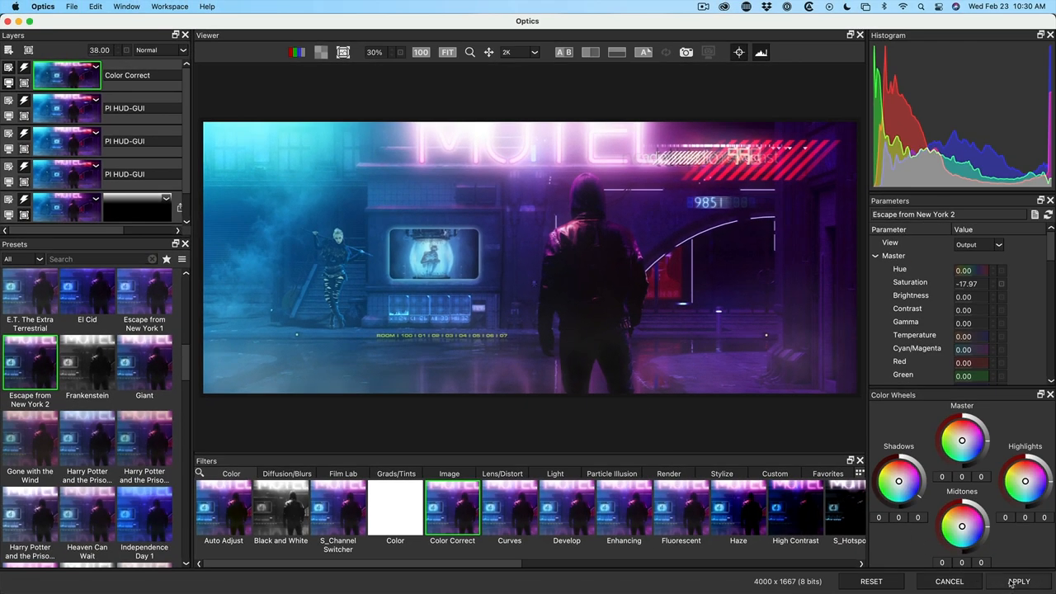
pyautogui.scroll(-3)
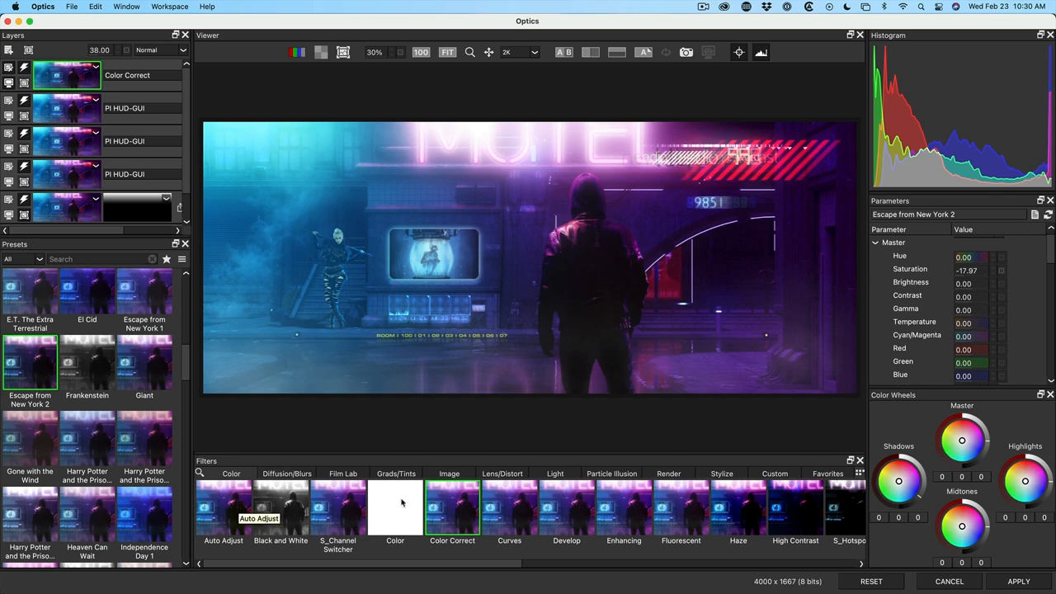
pyautogui.moveTo(312, 478)
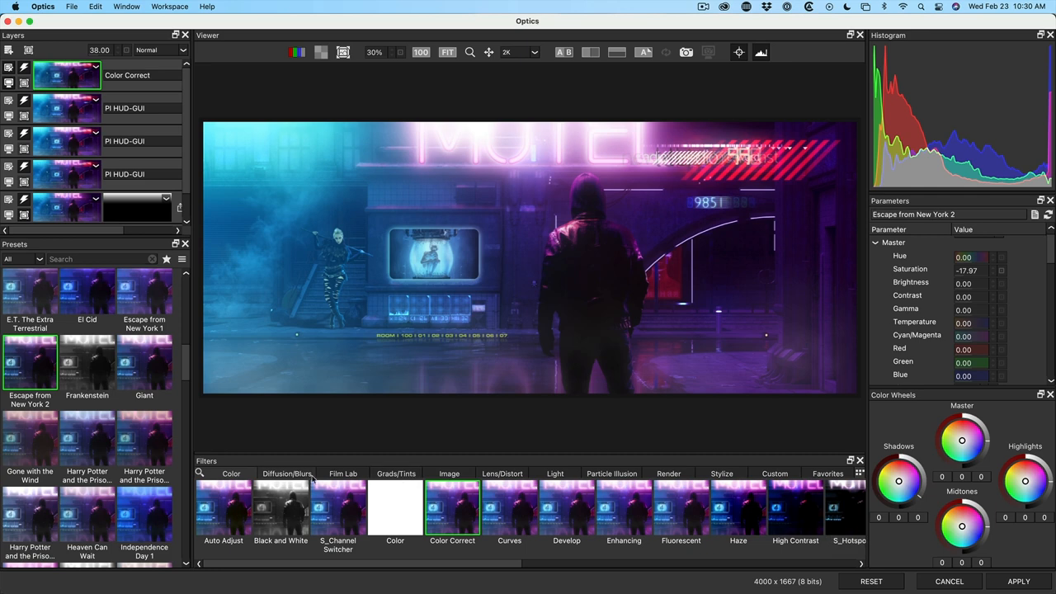
pyautogui.hscroll(3)
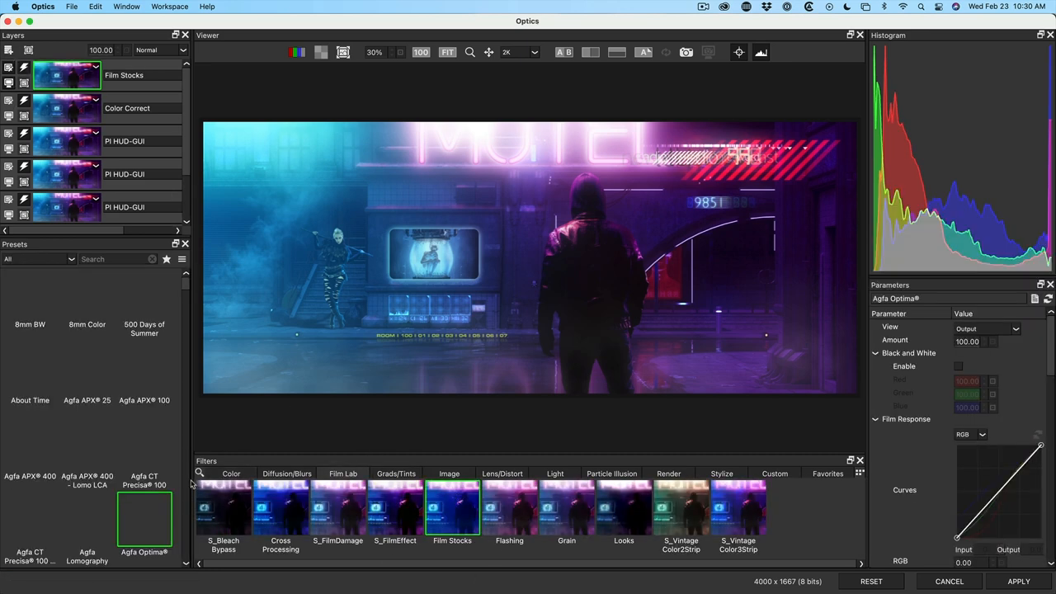
# Add S_FilmDamage to the motel scene and try the Cross Processing and Cine Red looks
pyautogui.click(30, 302)
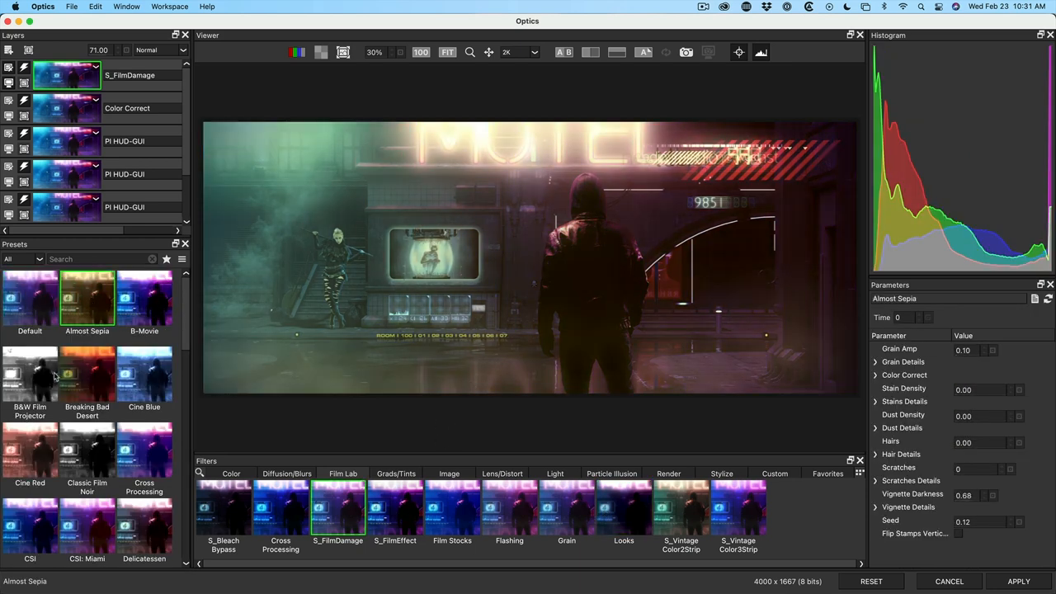
pyautogui.click(144, 450)
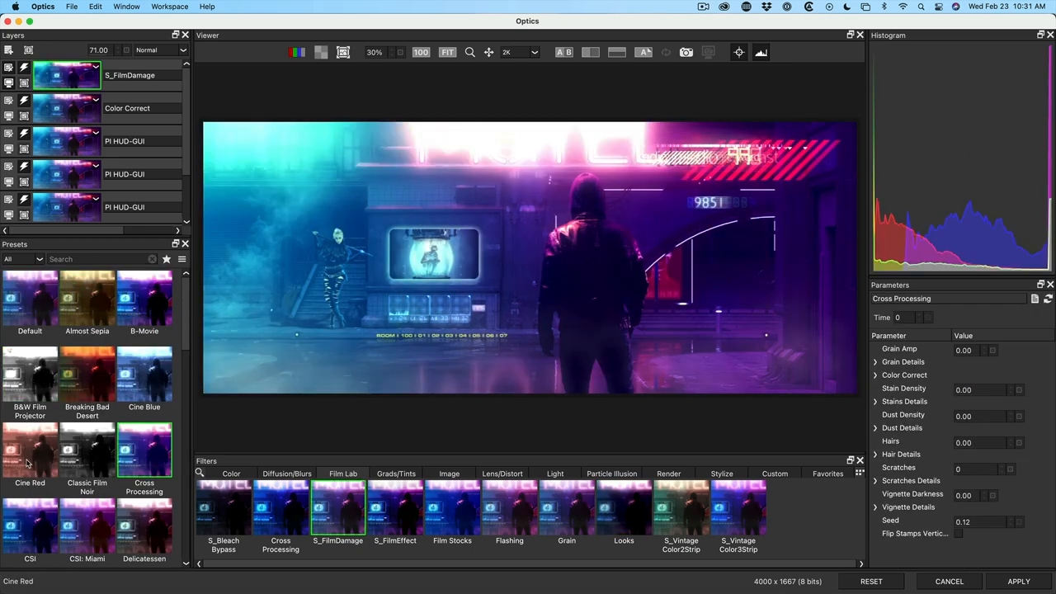
pyautogui.click(86, 375)
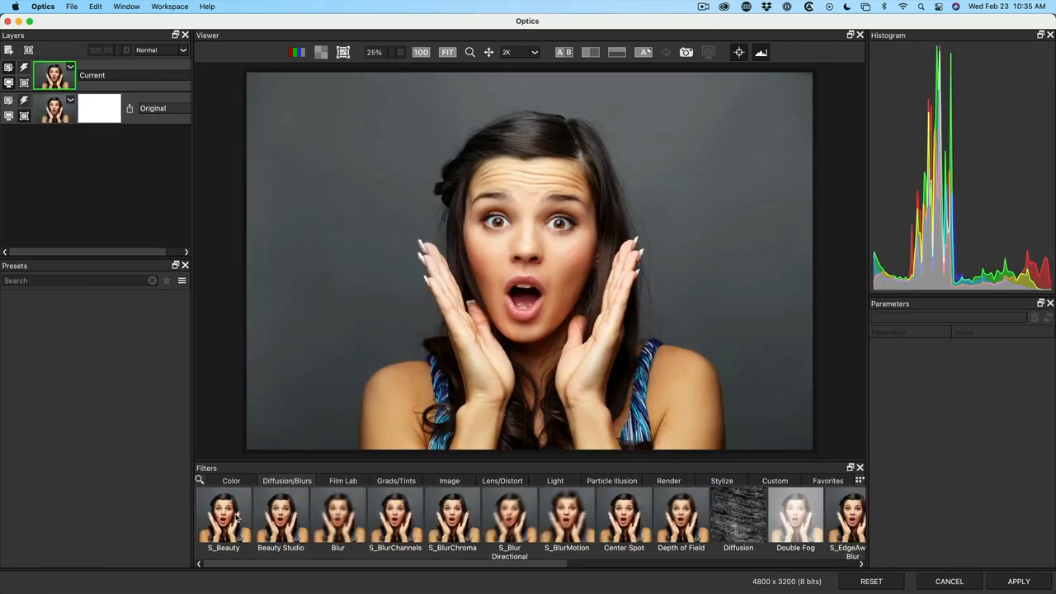
# Try S_Beauty and Beauty Studio presets on the portrait, then relaunch Optics from Photoshop
pyautogui.click(224, 515)
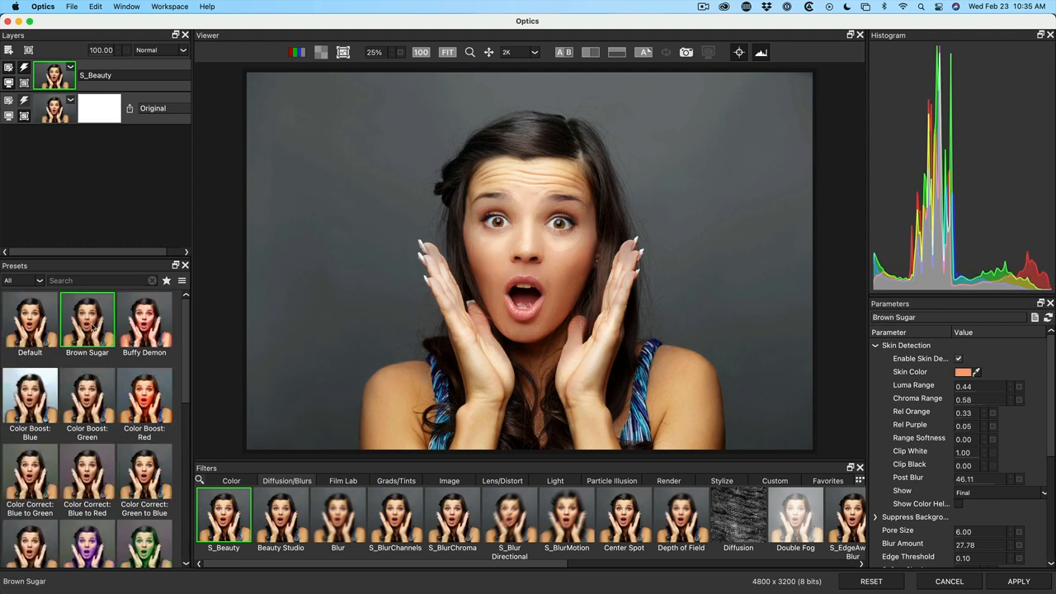
pyautogui.click(87, 471)
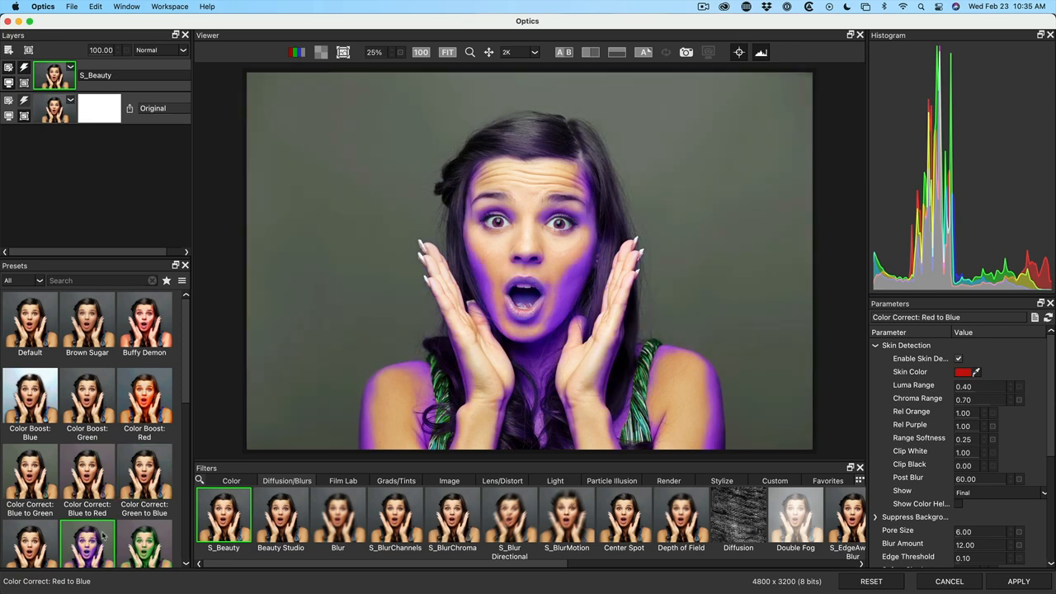
pyautogui.click(145, 367)
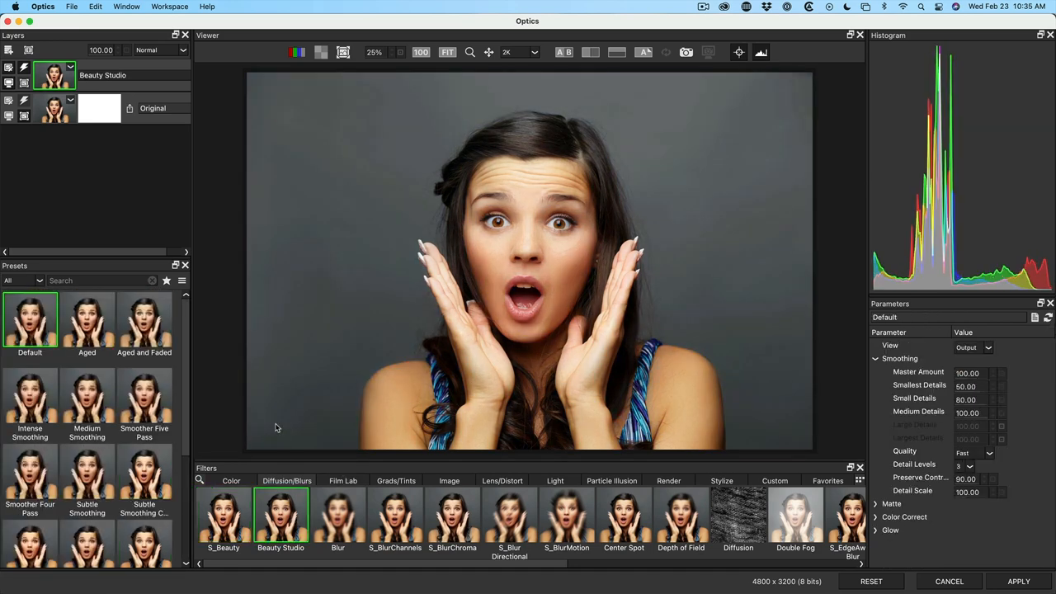
pyautogui.click(144, 320)
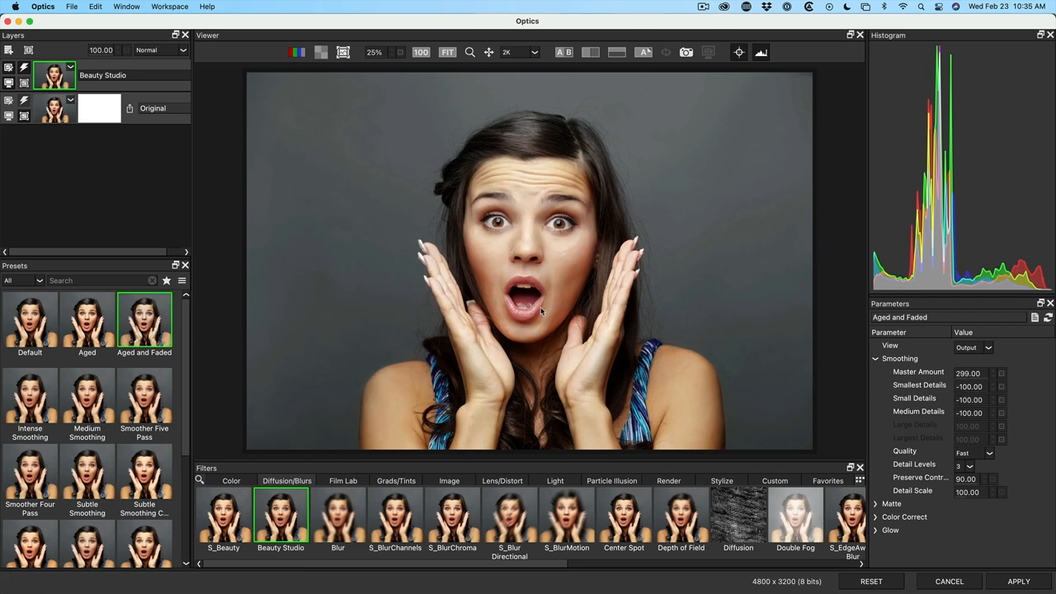
pyautogui.click(86, 396)
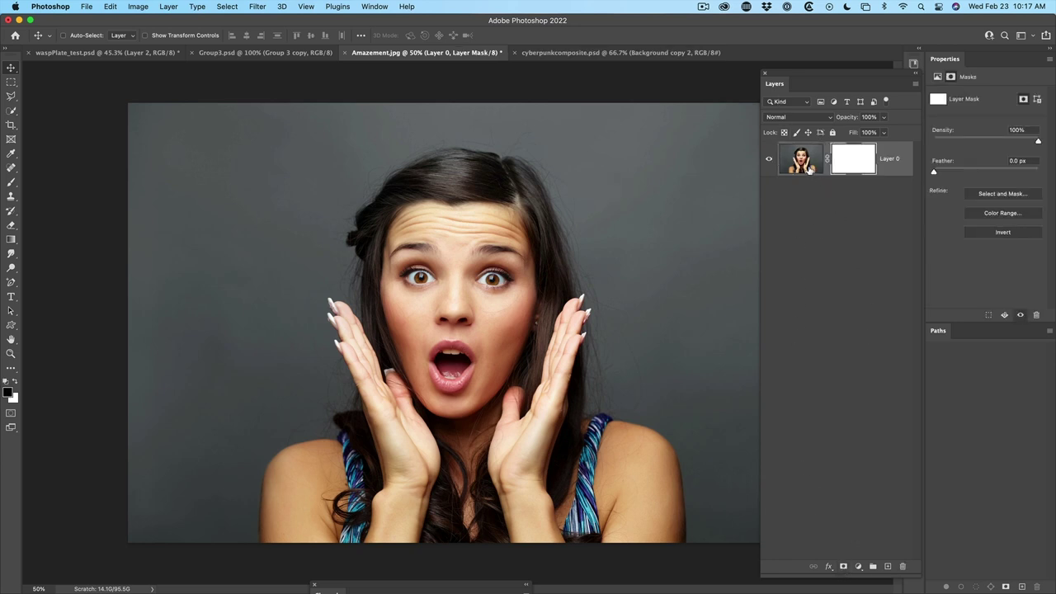
pyautogui.click(257, 6)
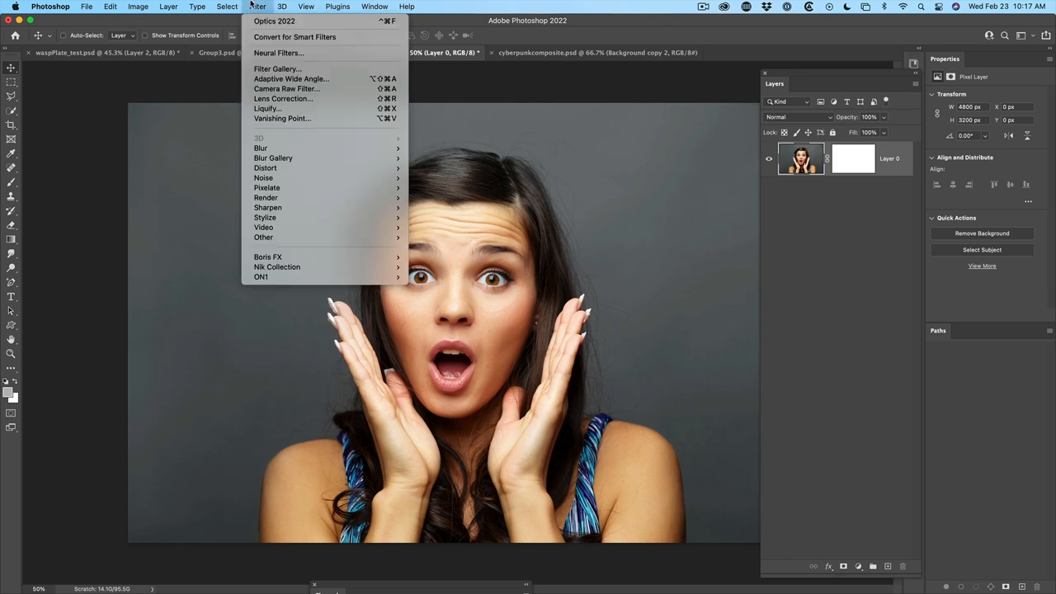
pyautogui.moveTo(268, 257)
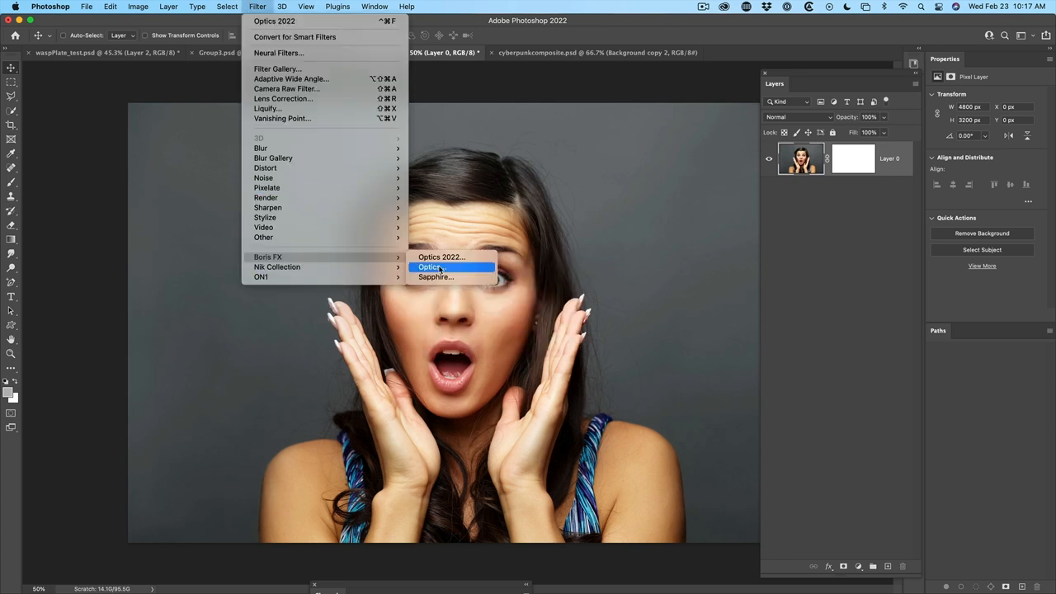
pyautogui.click(430, 267)
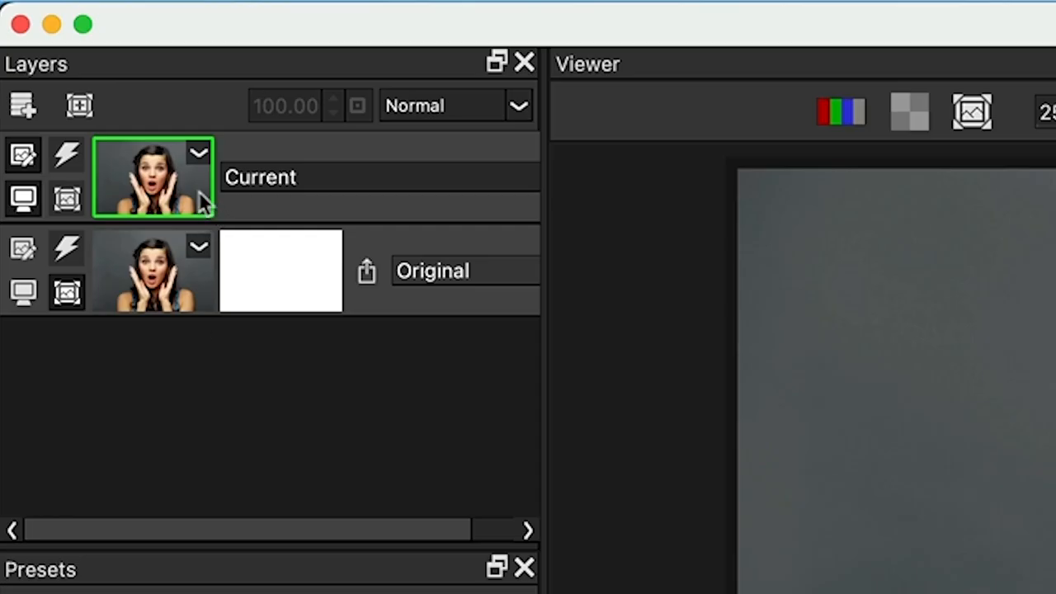
# Add an EZMask and paint foreground strokes over the woman's hair, face and shoulders
pyautogui.click(79, 105)
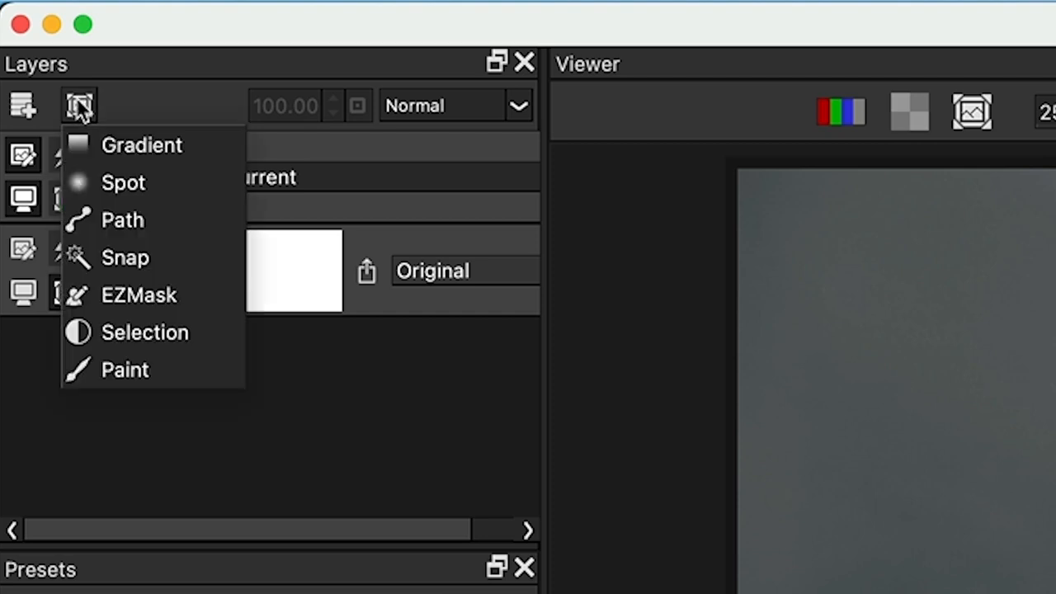
pyautogui.moveTo(157, 293)
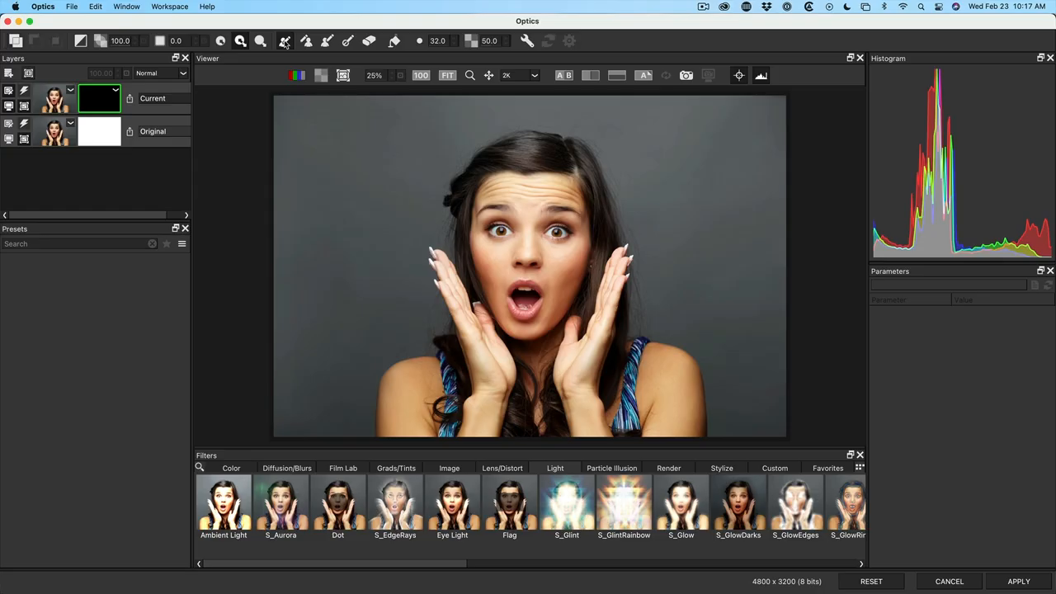
pyautogui.moveTo(494, 165); pyautogui.dragTo(540, 149)
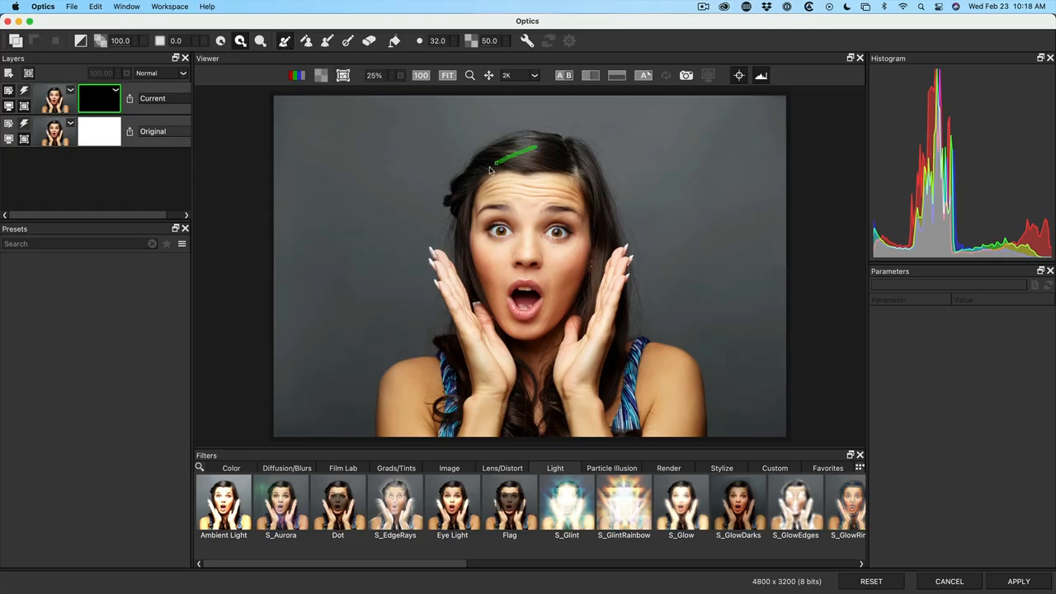
pyautogui.moveTo(495, 161); pyautogui.dragTo(457, 293)
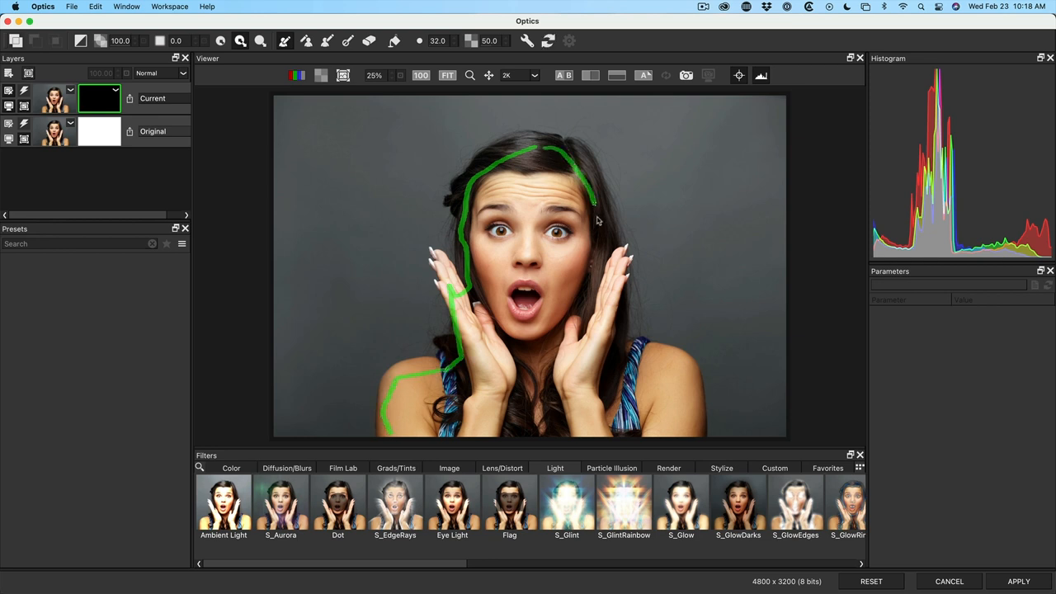
pyautogui.moveTo(593, 206); pyautogui.dragTo(677, 388)
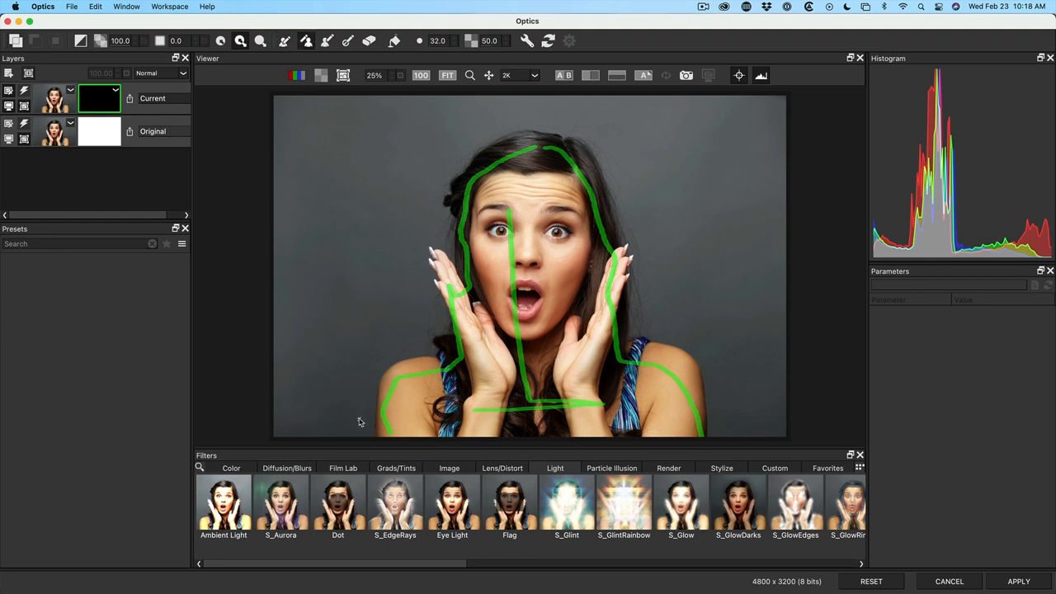
# Paint background strokes around her head and shoulders, then preview the mask and return
pyautogui.moveTo(434, 171); pyautogui.dragTo(360, 422)
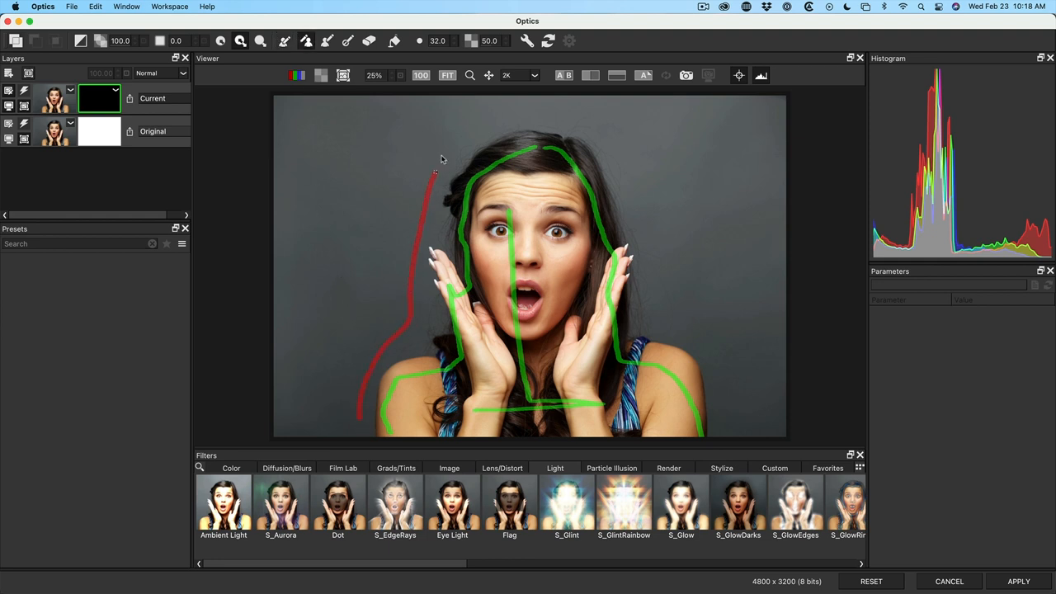
pyautogui.moveTo(433, 173); pyautogui.dragTo(668, 309)
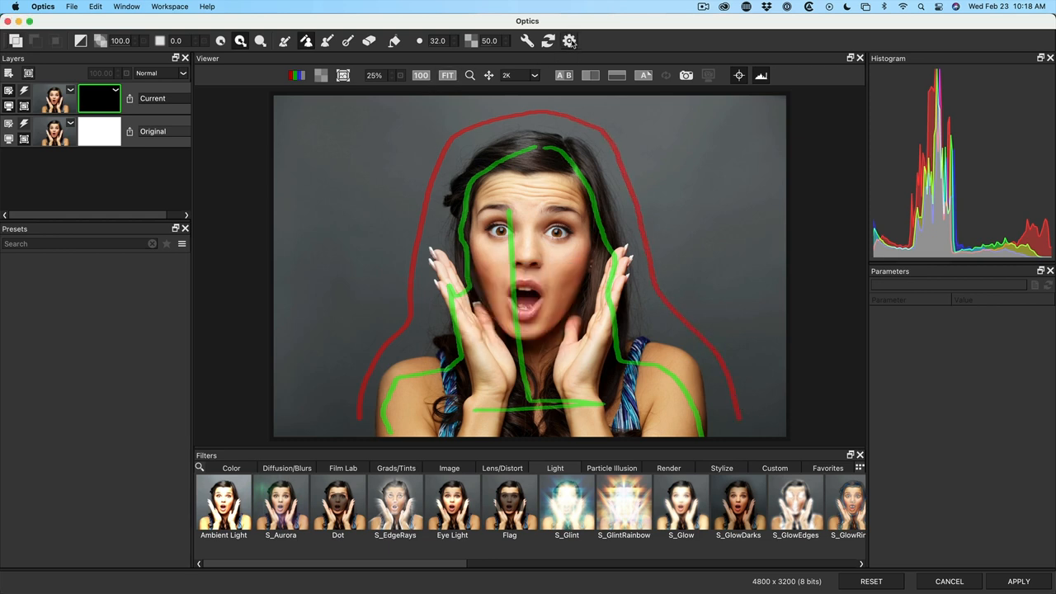
pyautogui.click(342, 75)
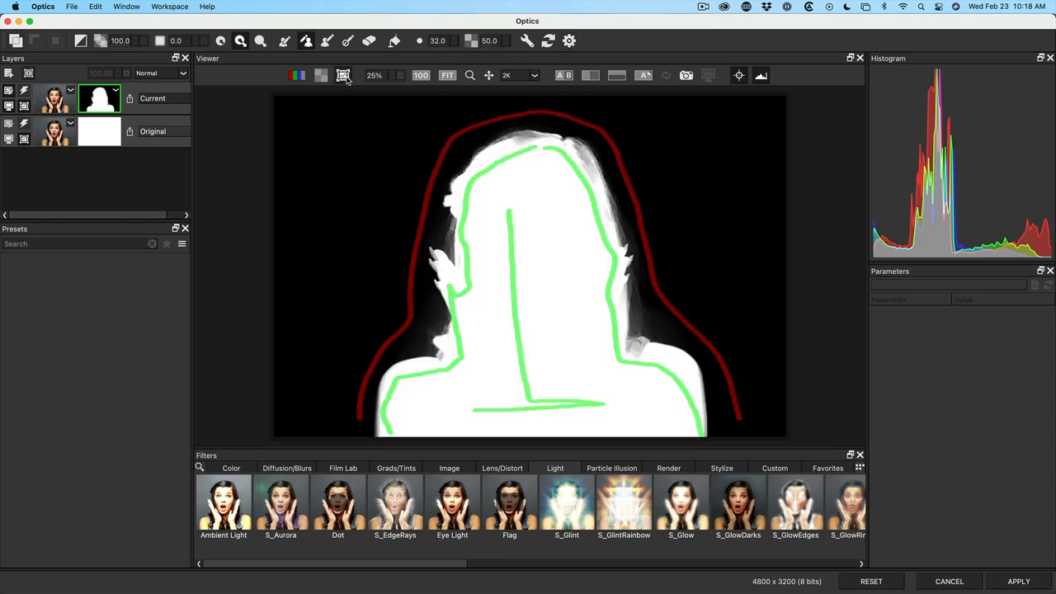
pyautogui.click(343, 75)
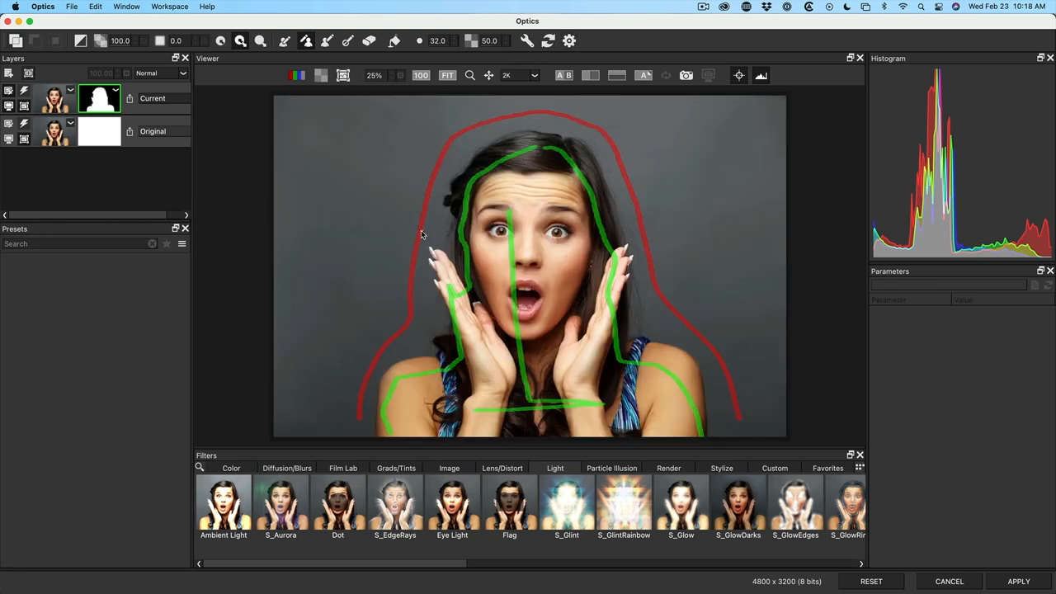